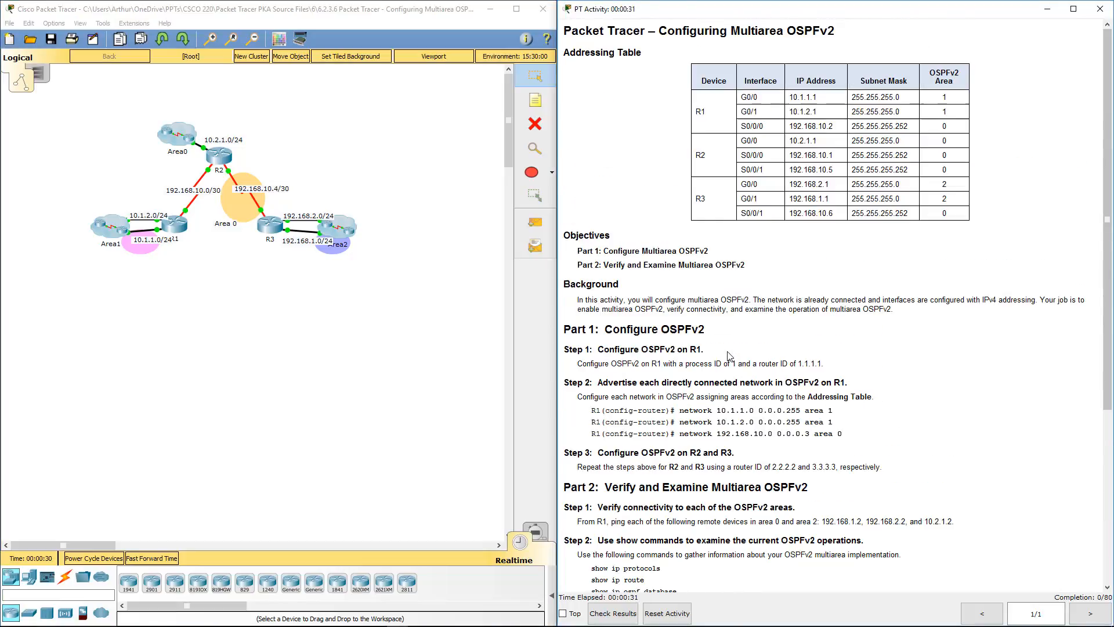
{"action": "mouse_move", "coordinate": [1026, 57]}
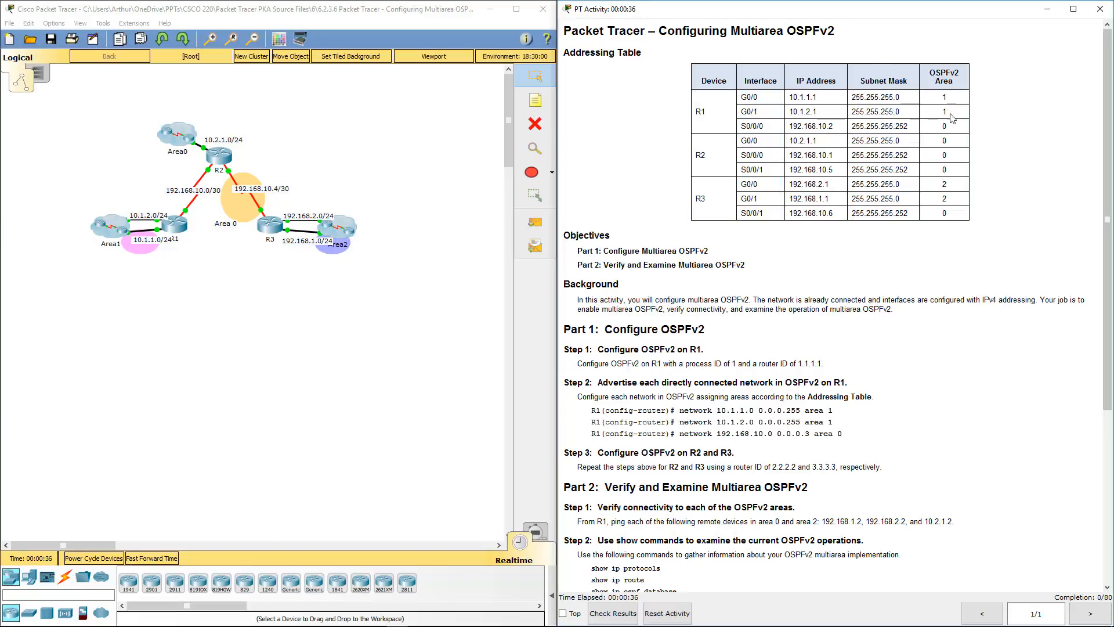
Scroll the activity instructions down to the show commands and reflection questions.
{"action": "scroll", "scroll_direction": "down", "scroll_amount": 3}
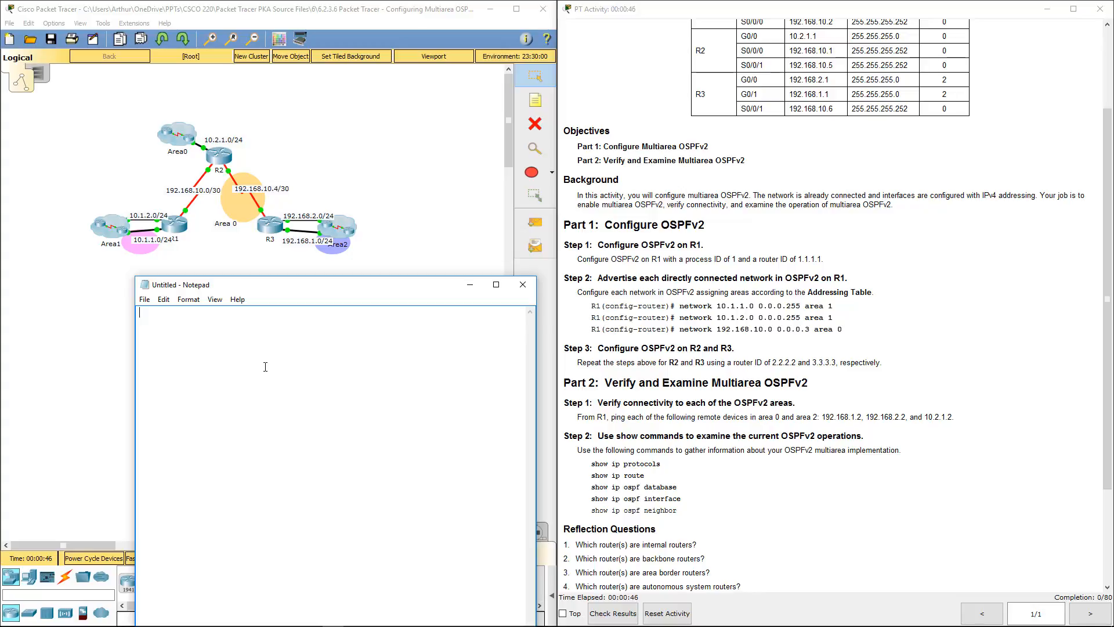
Draft 'router ospf 1' and 'router-id 1.1.1.1' for R1 in Notepad.
{"action": "type", "text": "router os"}
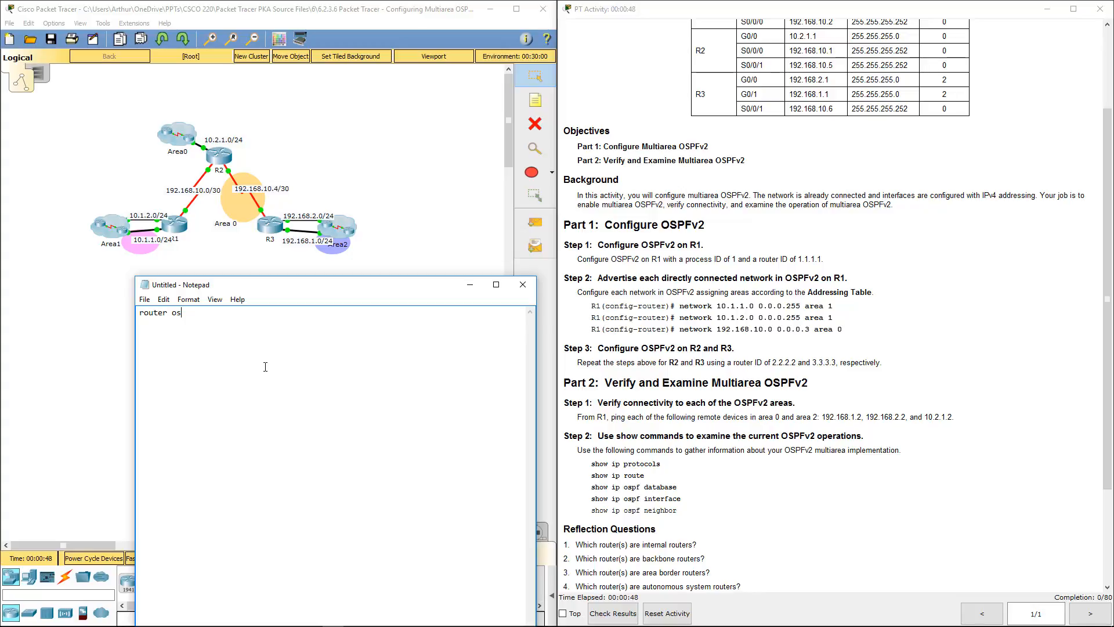
{"action": "type", "text": "pf 1"}
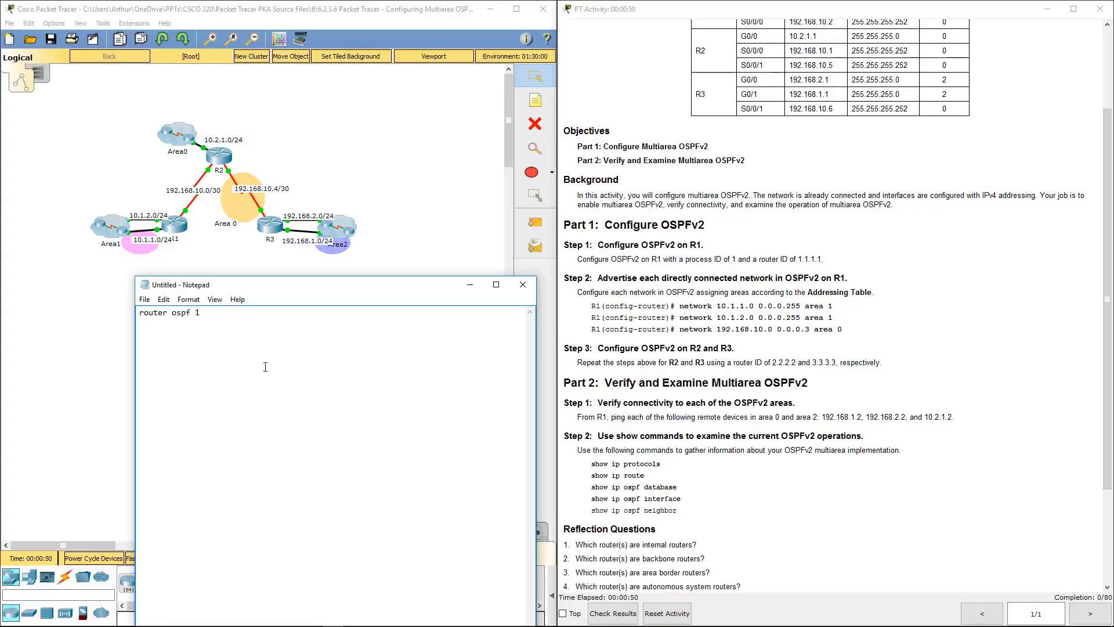
{"action": "type", "text": "routewr-"}
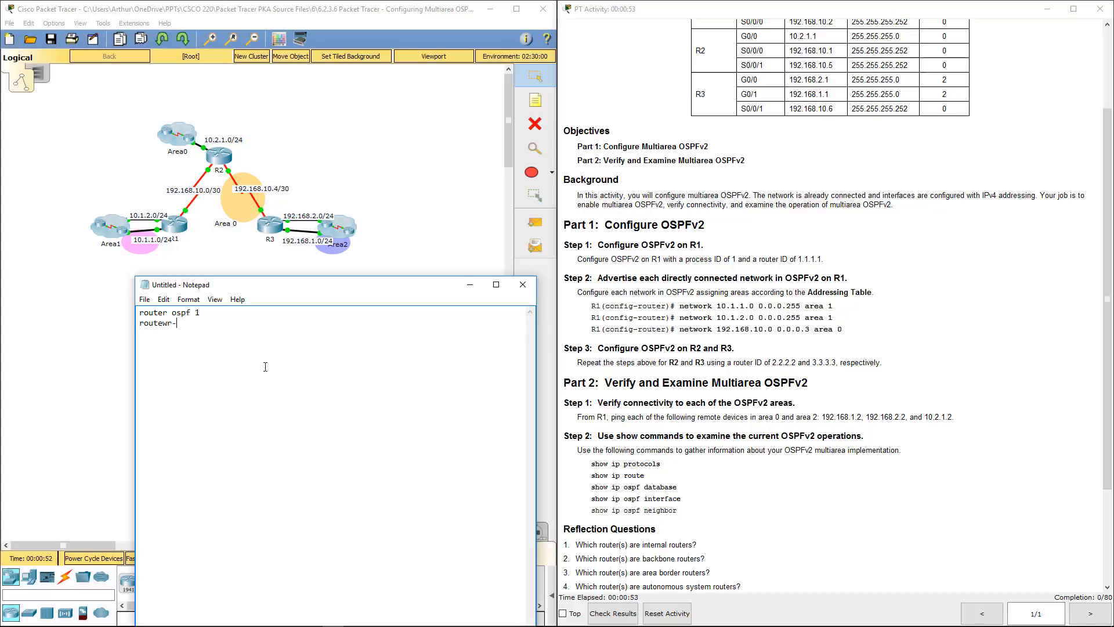
{"action": "type", "text": "id 1"}
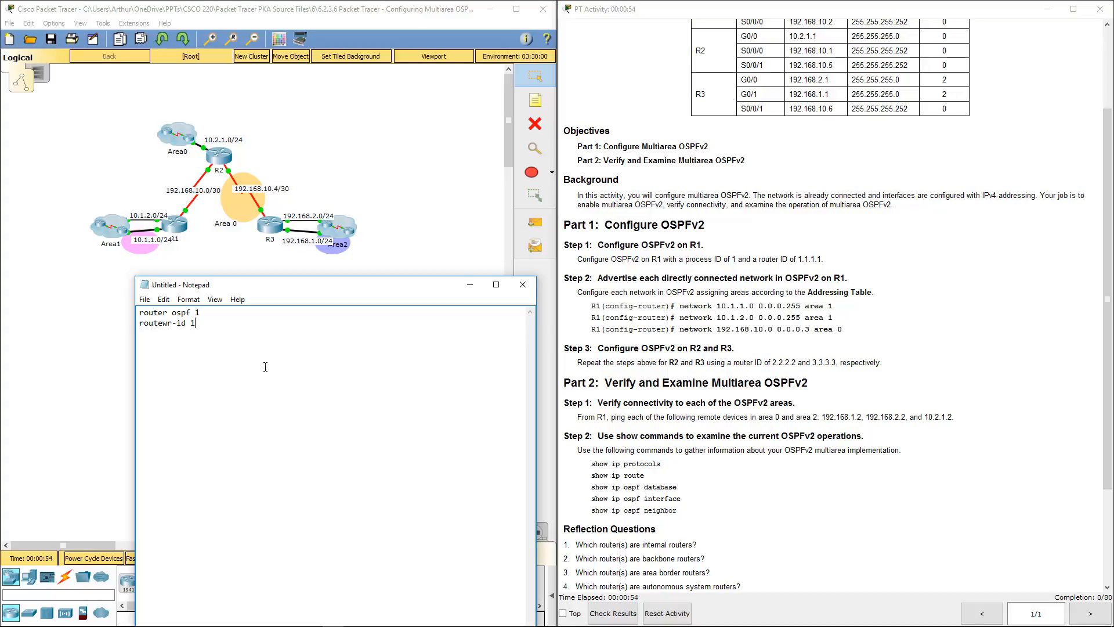
{"action": "type", "text": ".1.1.1"}
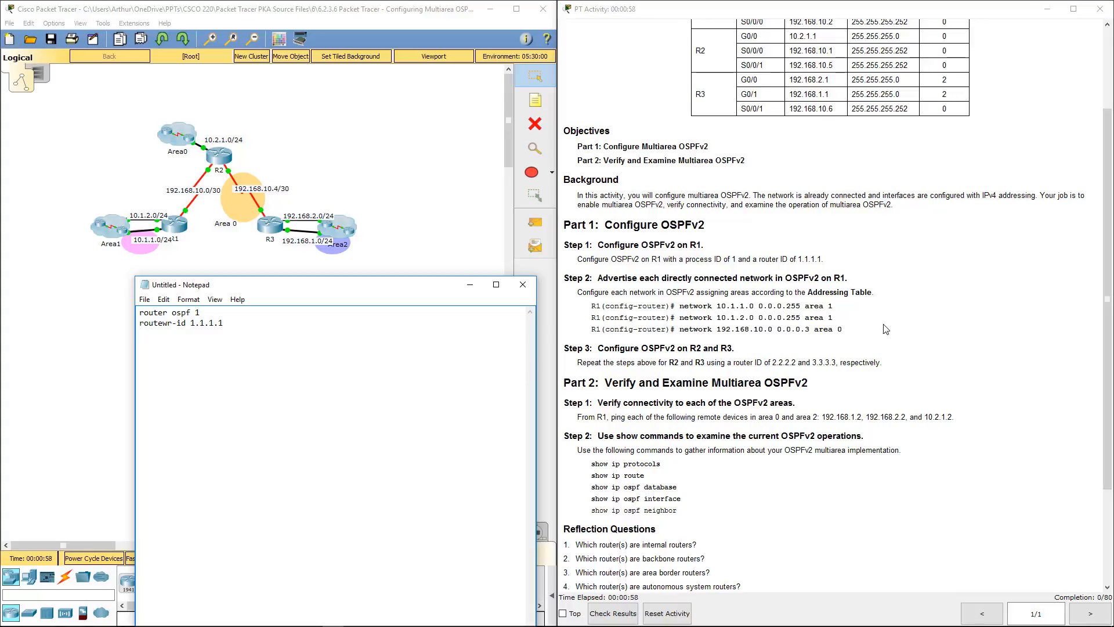
Copy the three network statements from the instructions, strip the router prompts and add 'en'.
{"action": "left_click_drag", "start_coordinate": [591, 305], "coordinate": [842, 328]}
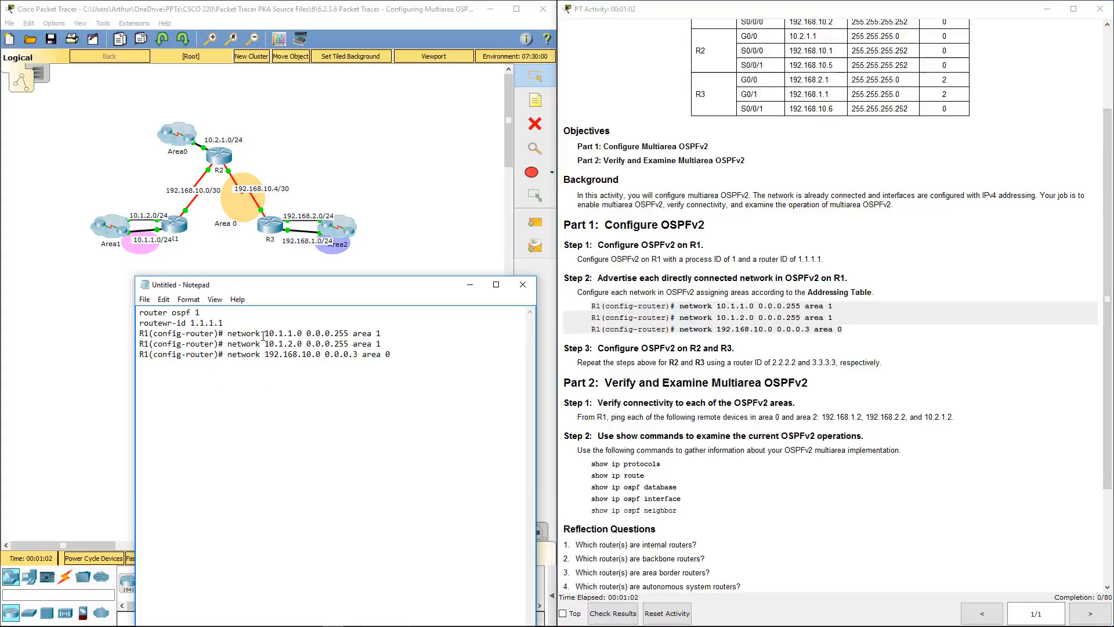
{"action": "double_click", "coordinate": [178, 333]}
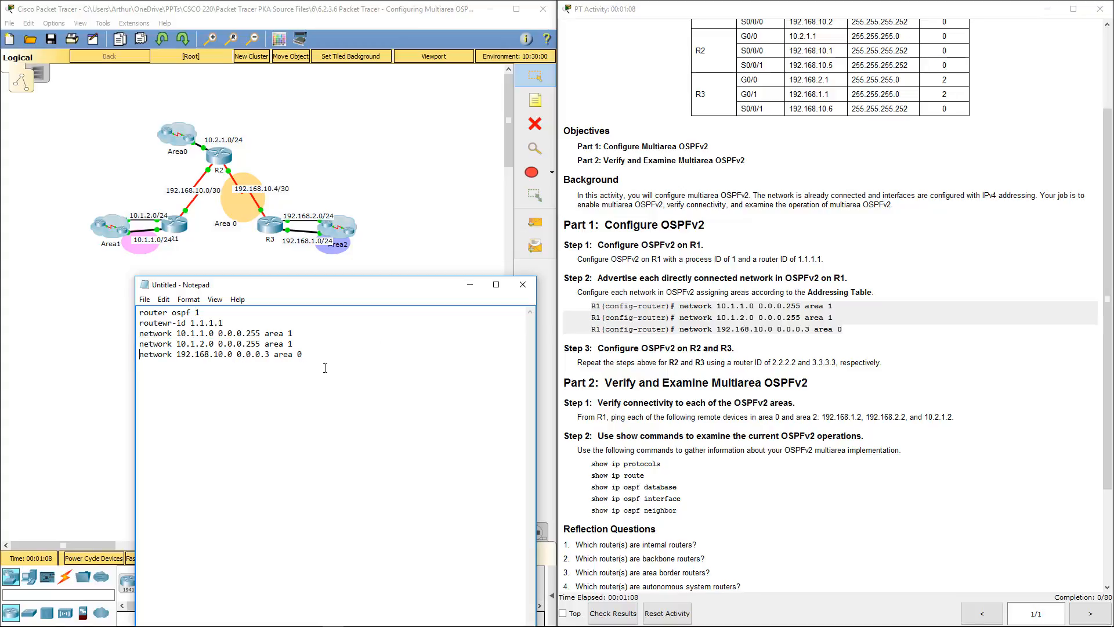
{"action": "double_click", "coordinate": [286, 354]}
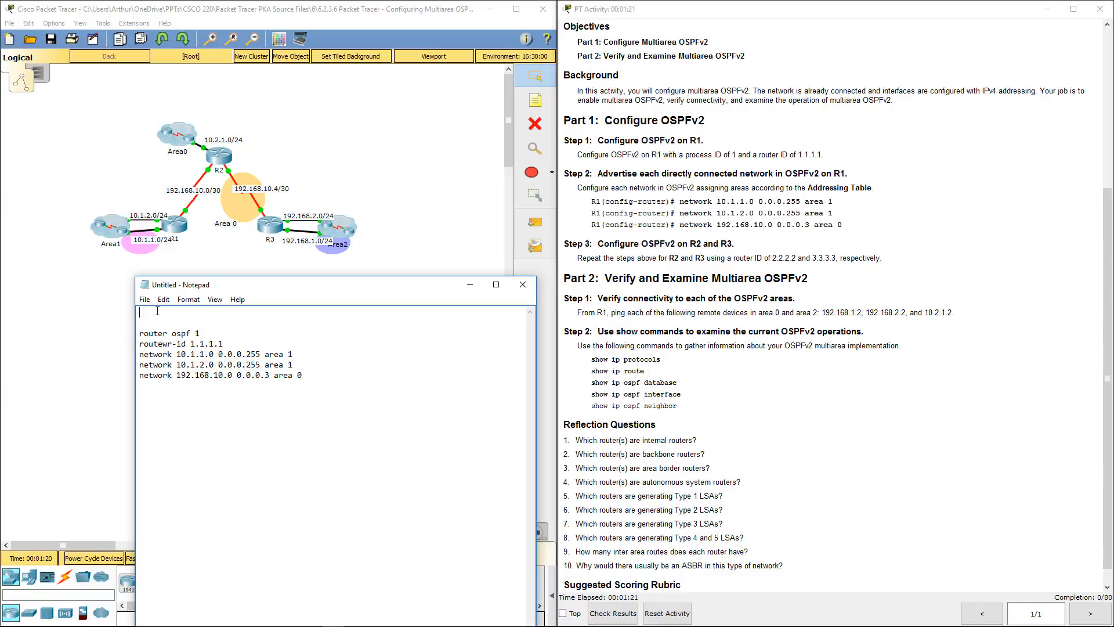
{"action": "type", "text": "en"}
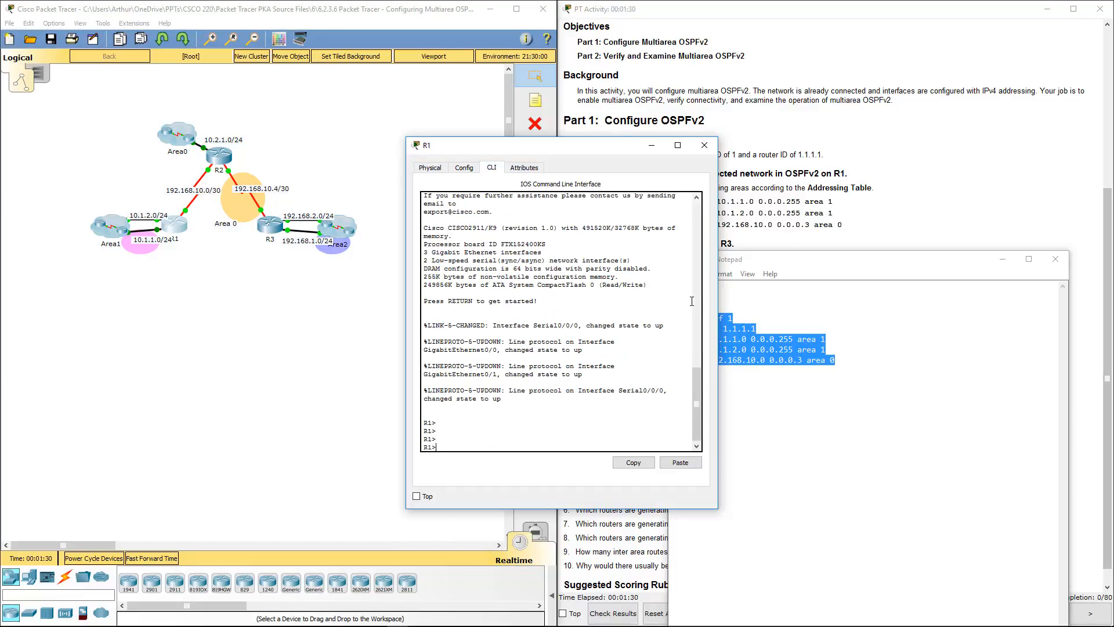
Paste the drafted OSPF commands and the corrected router-id line into R1's console.
{"action": "left_click", "coordinate": [679, 462]}
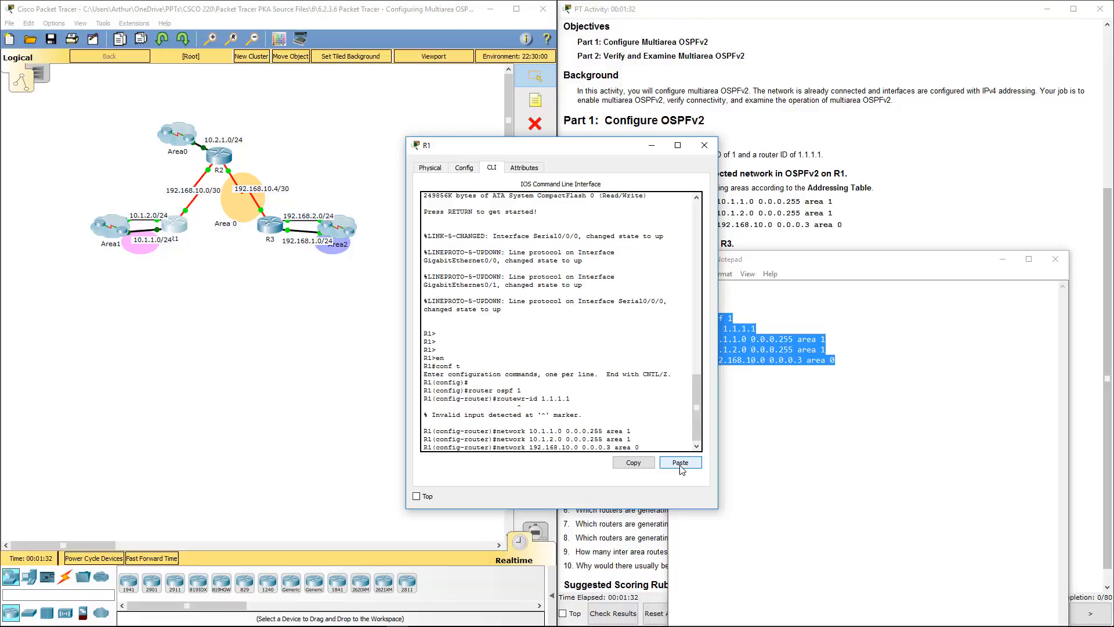
{"action": "left_click", "coordinate": [679, 462]}
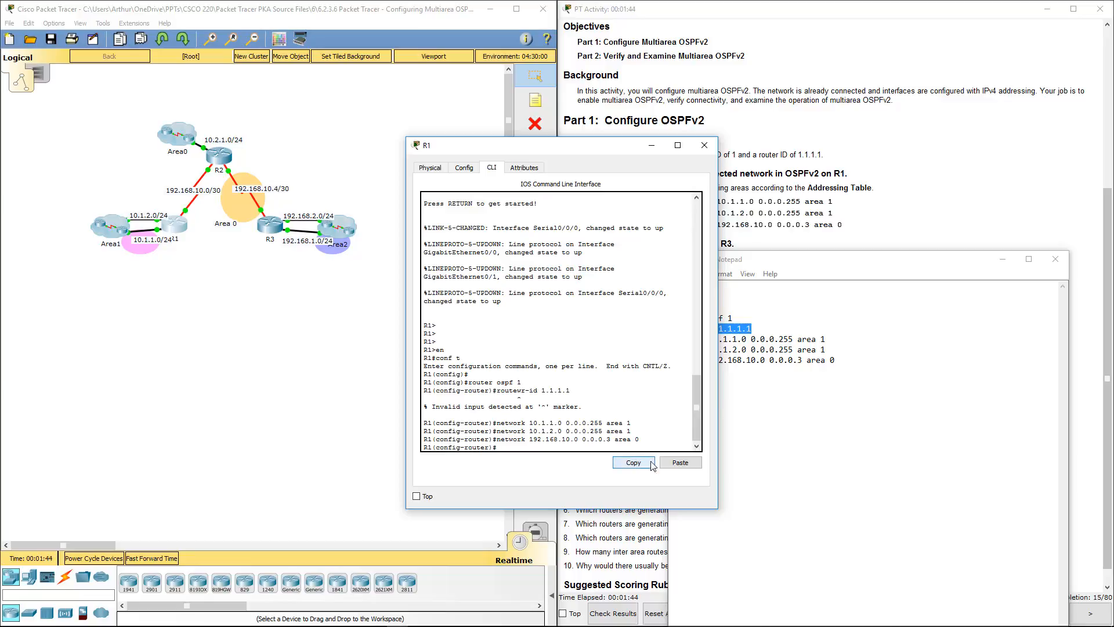
{"action": "left_click", "coordinate": [679, 462]}
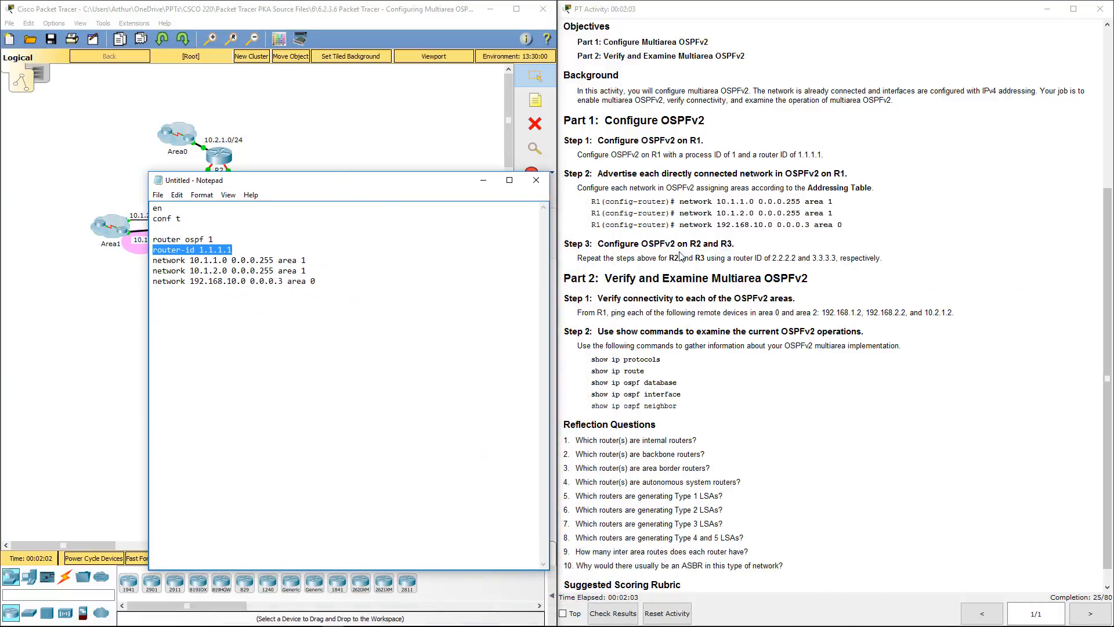
Change the router ID to 2.2.2.2 and add a 192.168.10.4 area 0 network line for R2.
{"action": "double_click", "coordinate": [673, 258]}
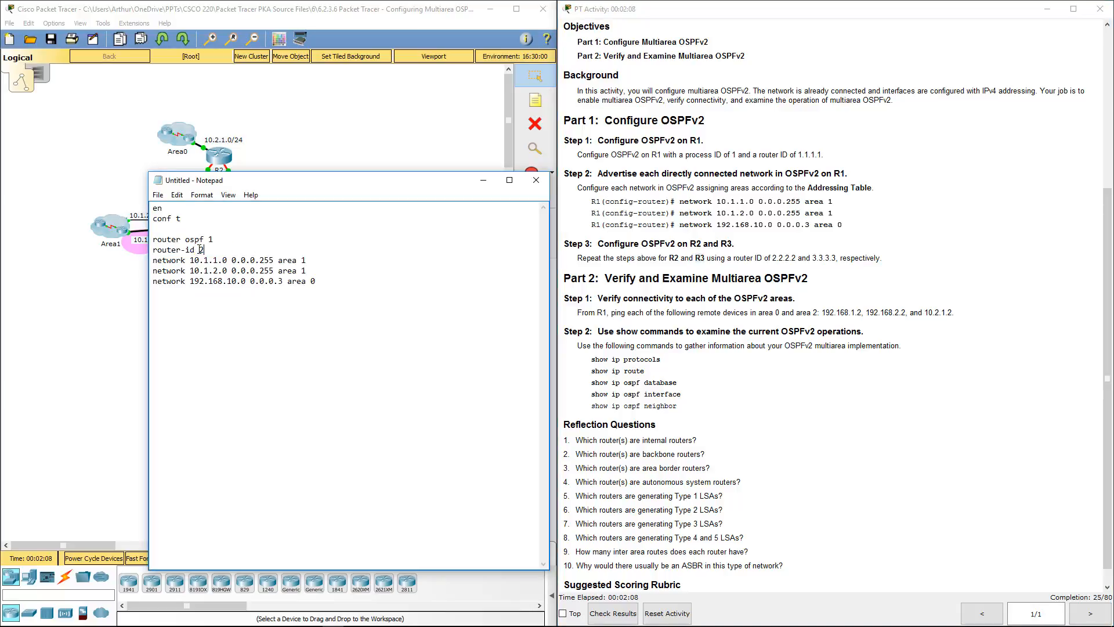
{"action": "type", "text": "2.2.2.2"}
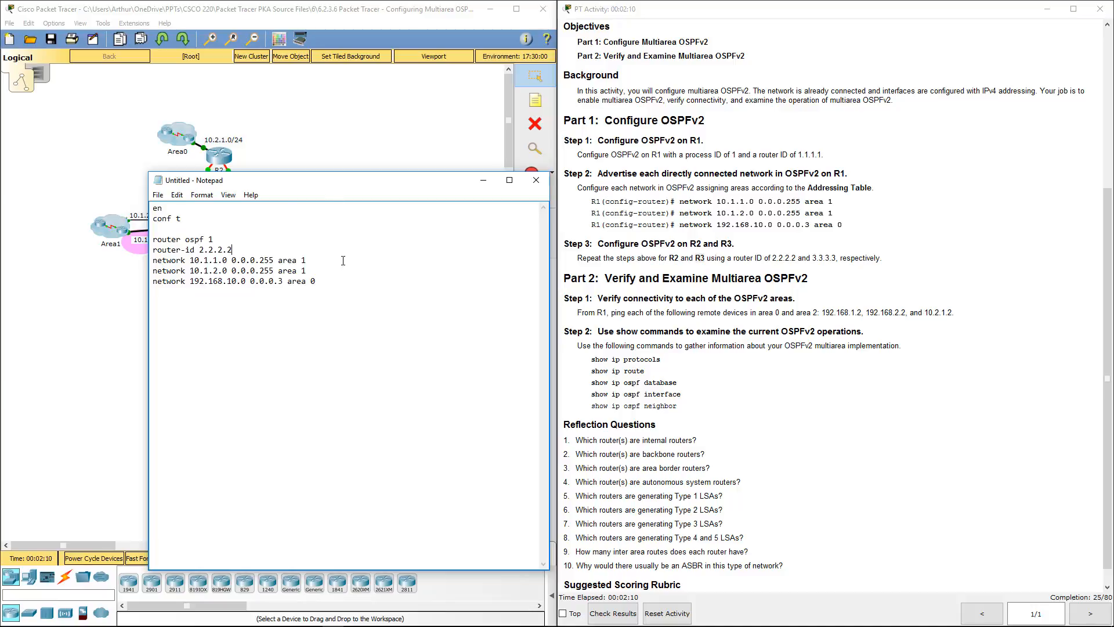
{"action": "key", "text": "enter"}
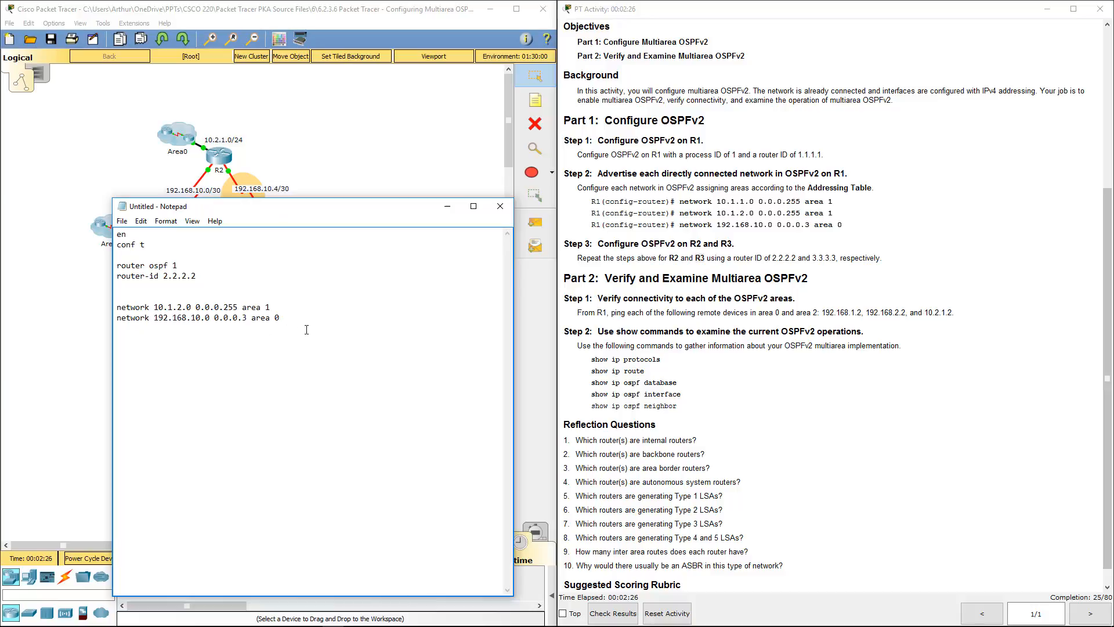
{"action": "triple_click", "coordinate": [197, 317]}
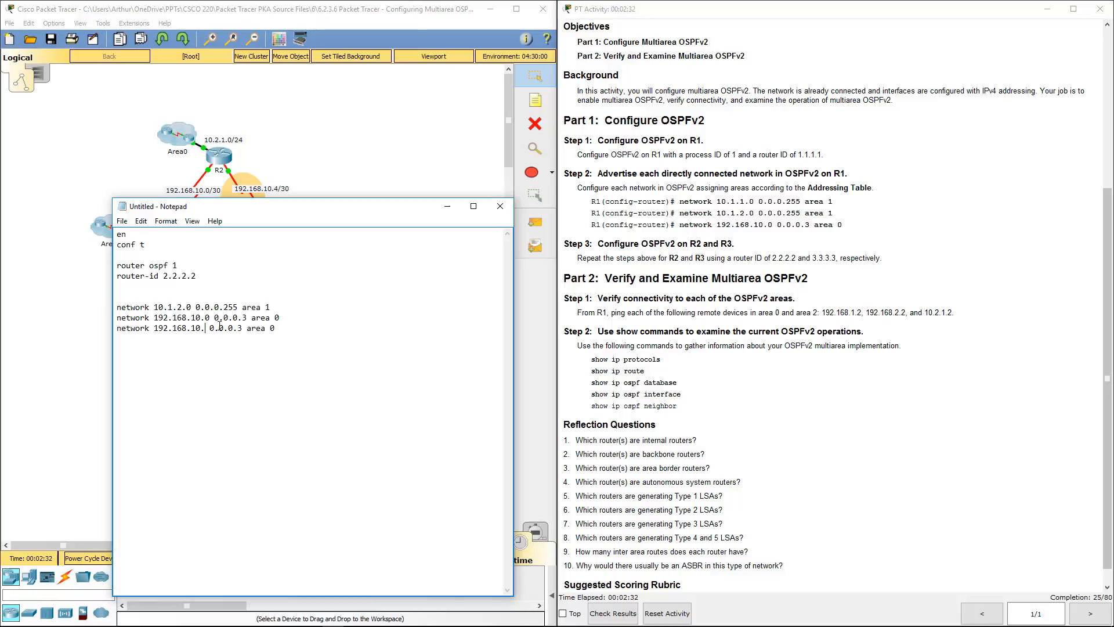
{"action": "type", "text": "4"}
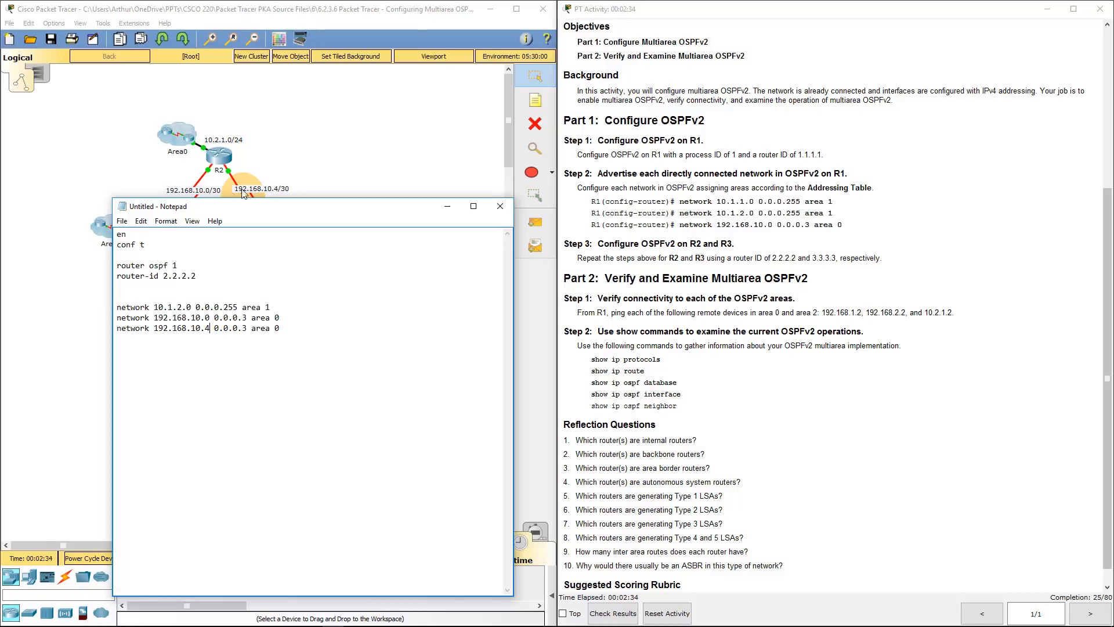
{"action": "mouse_move", "coordinate": [220, 150]}
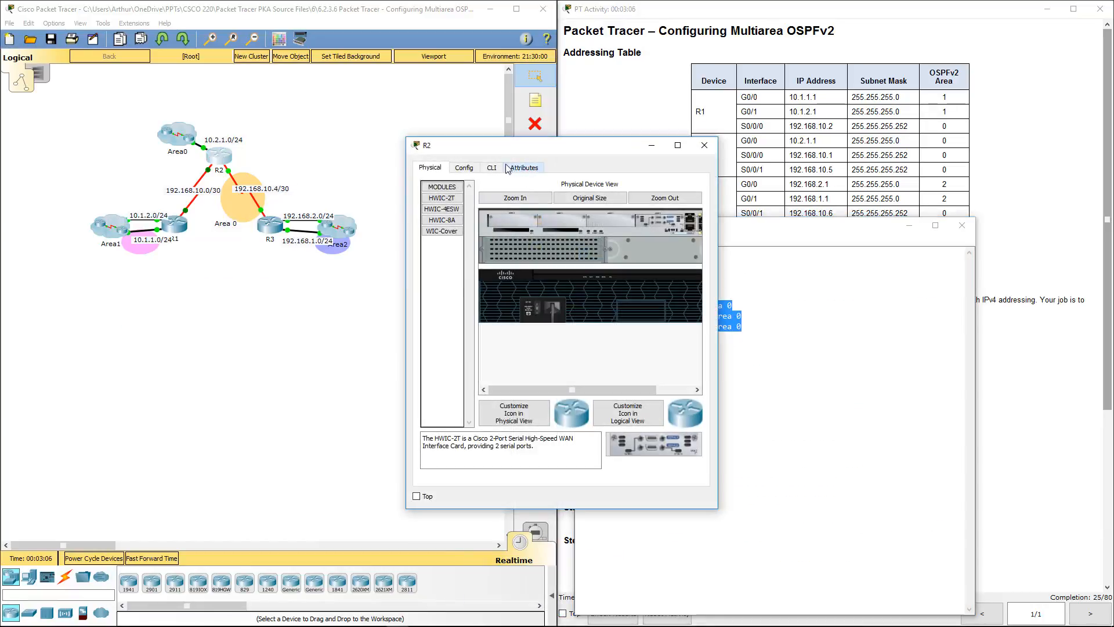
Paste R2's OSPF process, router ID 2.2.2.2 and area 0 network statements into its console.
{"action": "left_click", "coordinate": [489, 168]}
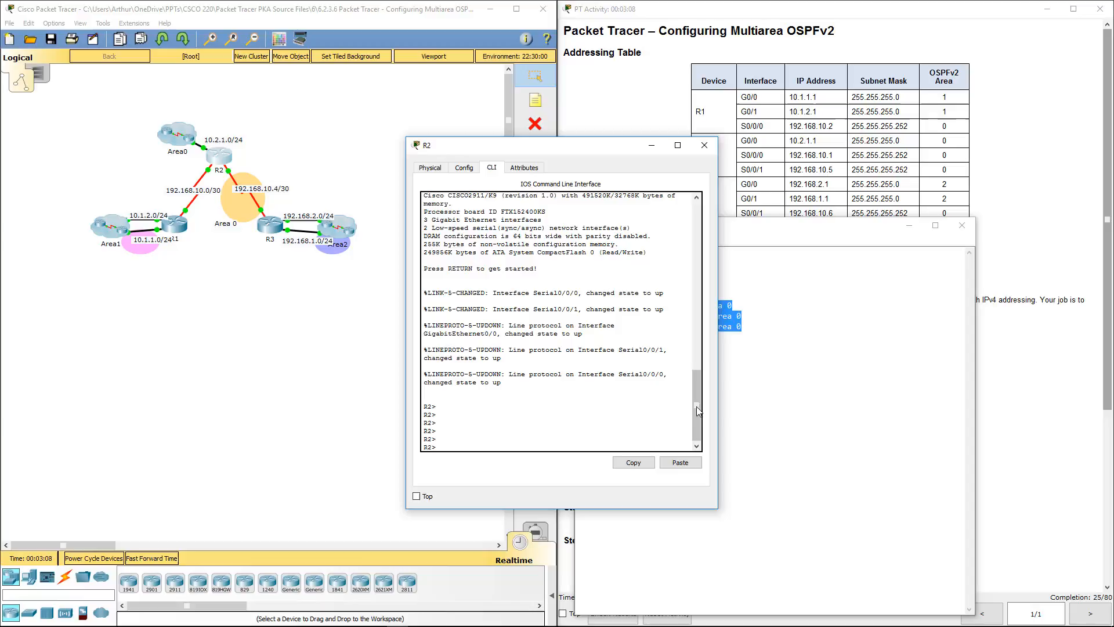
{"action": "left_click", "coordinate": [679, 462]}
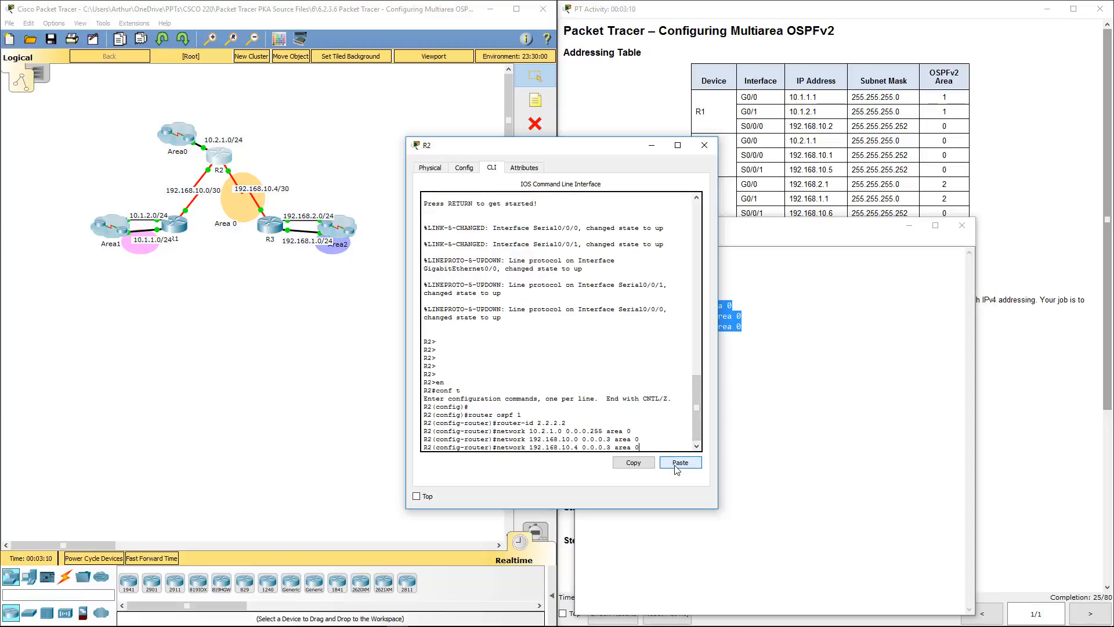
{"action": "left_click", "coordinate": [677, 462]}
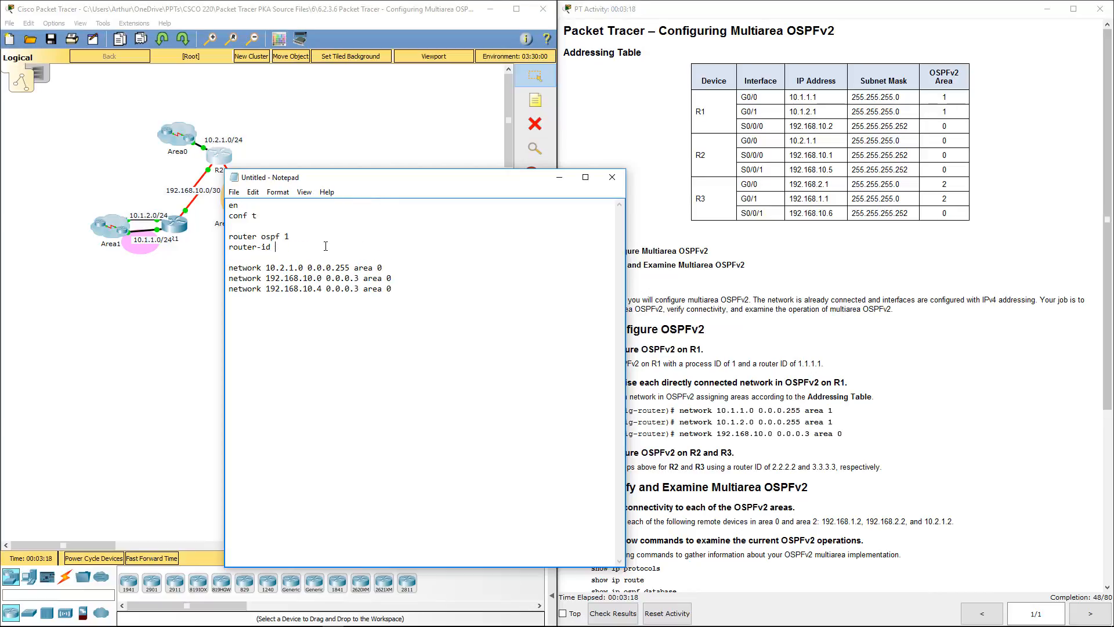
Set the router ID to 3.3.3.3 and delete the 10.2.1.0 and 192.168.10.0 network lines.
{"action": "type", "text": "3.3.3.3"}
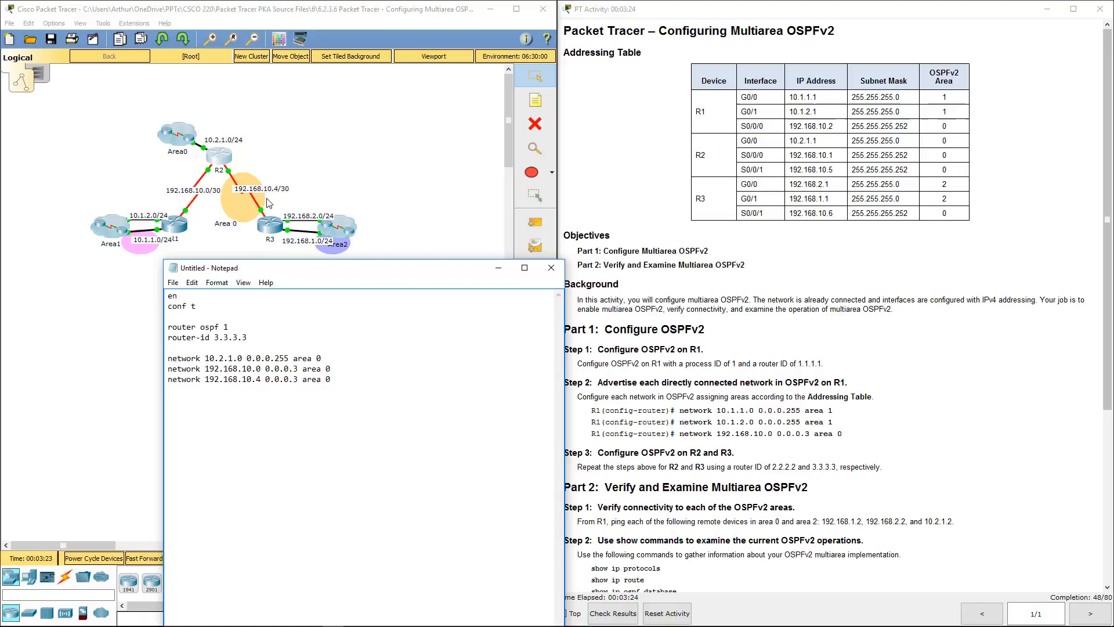
{"action": "left_click_drag", "start_coordinate": [167, 357], "coordinate": [327, 368]}
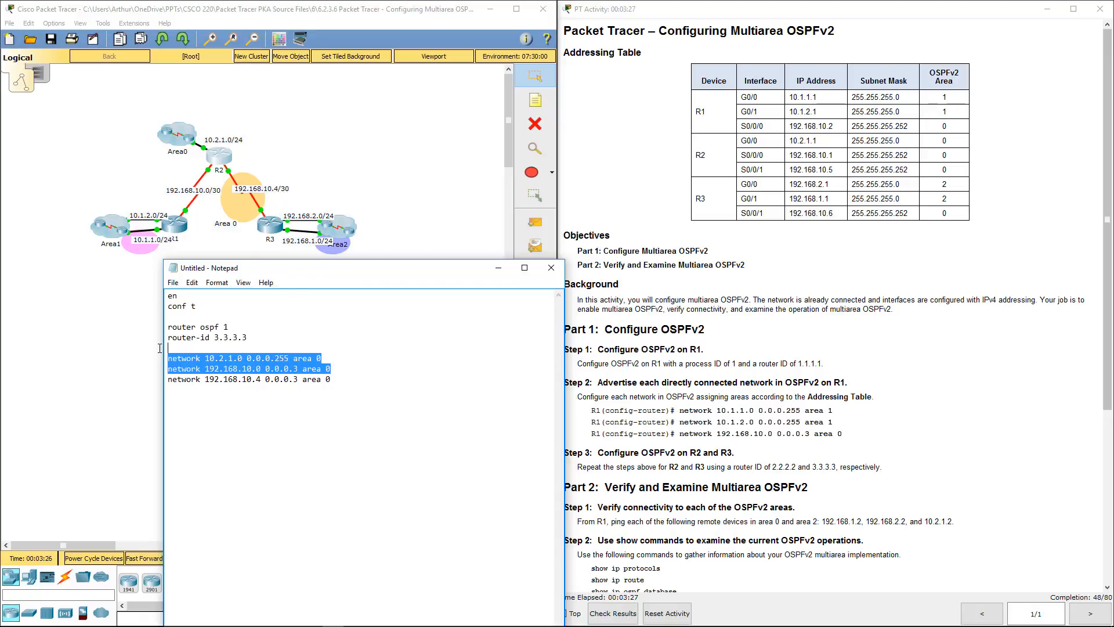
{"action": "key", "text": "Delete"}
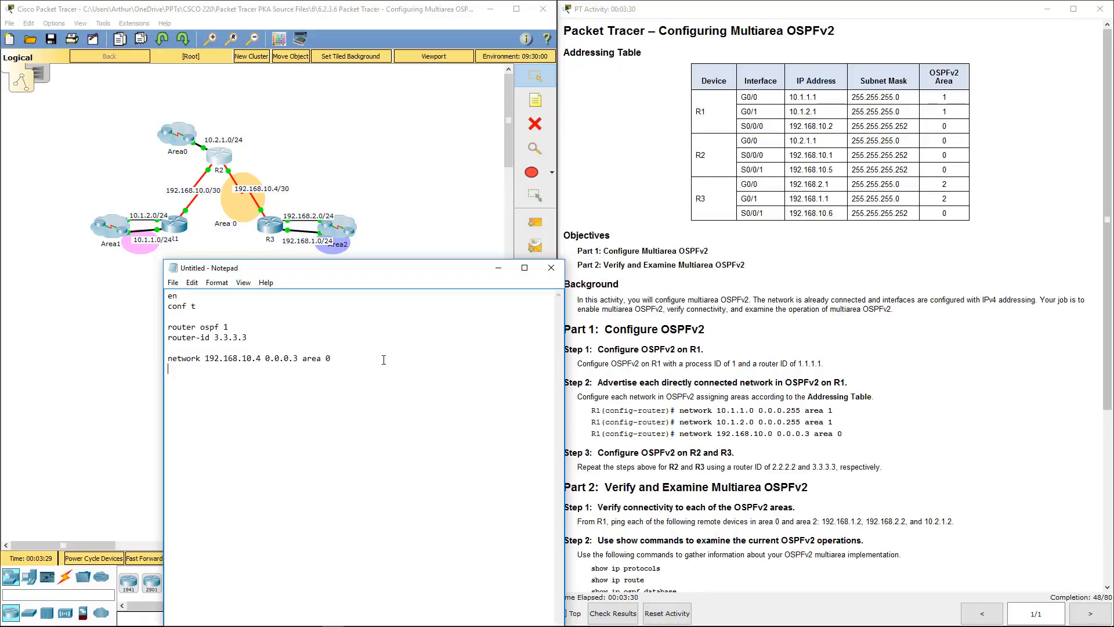
Add networks 192.168.2.0 and 192.168.1.0 with 0.0.0.255 in area 2, then select the whole script.
{"action": "type", "text": "net 192.168.1"}
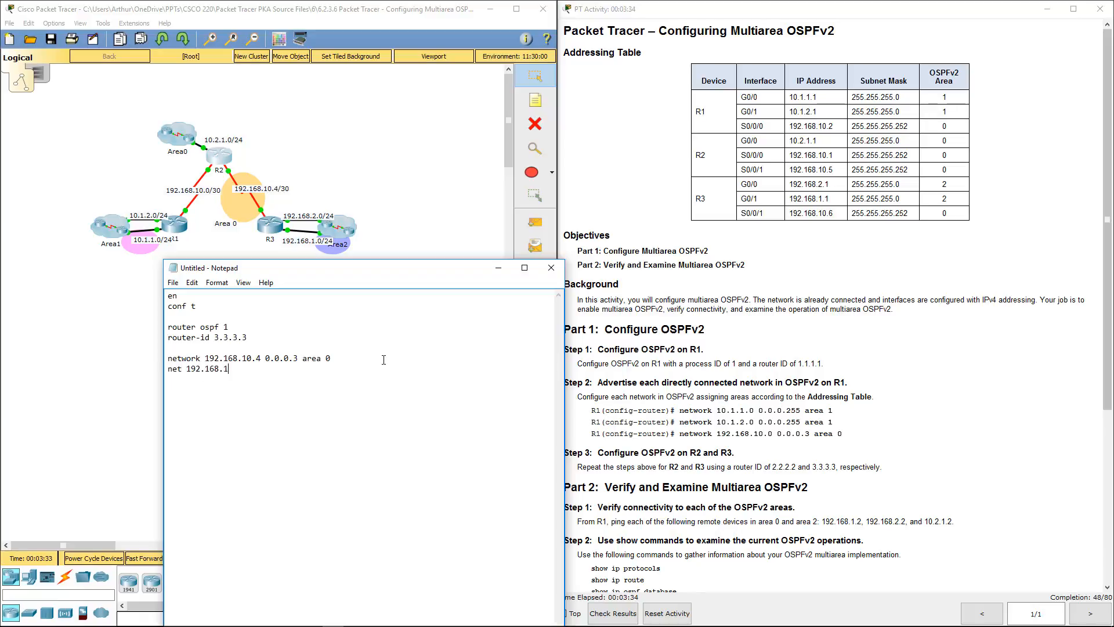
{"action": "type", "text": ".0"}
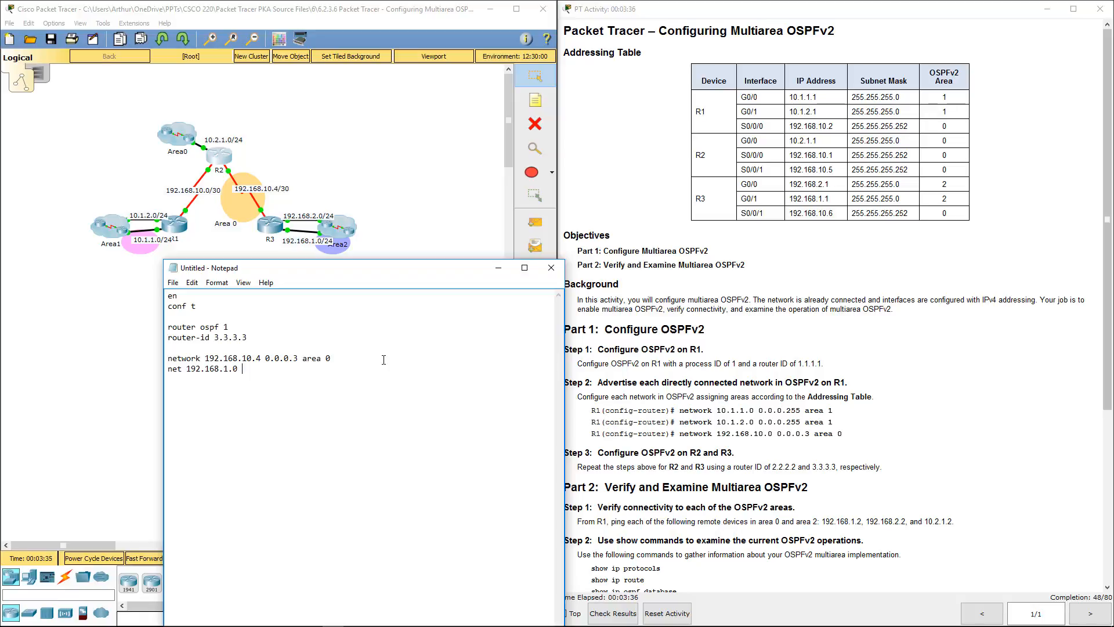
{"action": "type", "text": "0.0.0.255"}
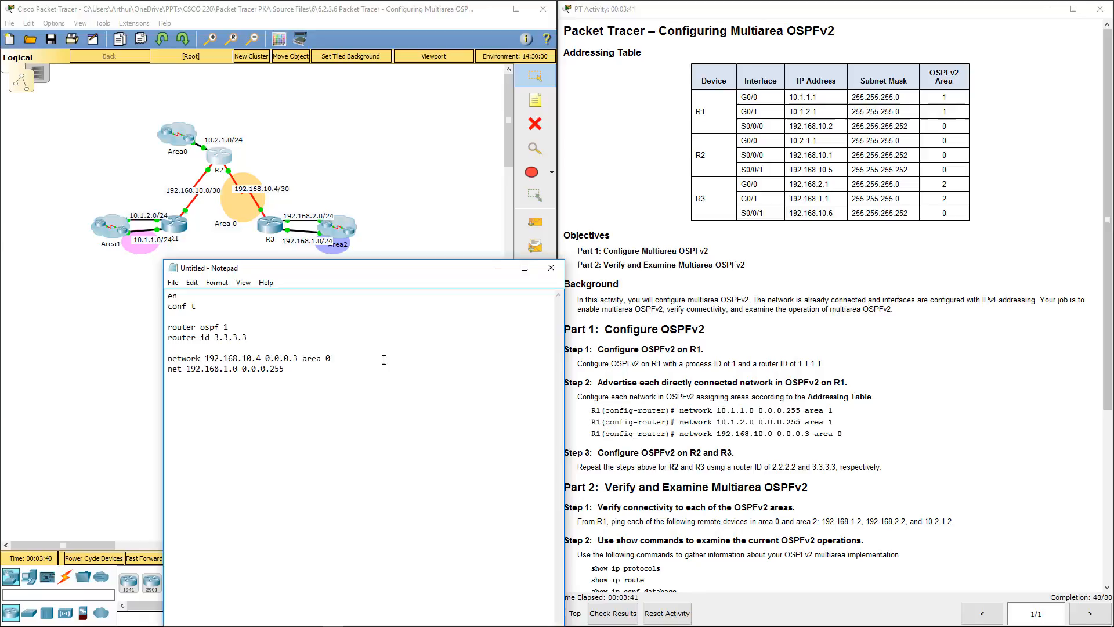
{"action": "type", "text": "area 2"}
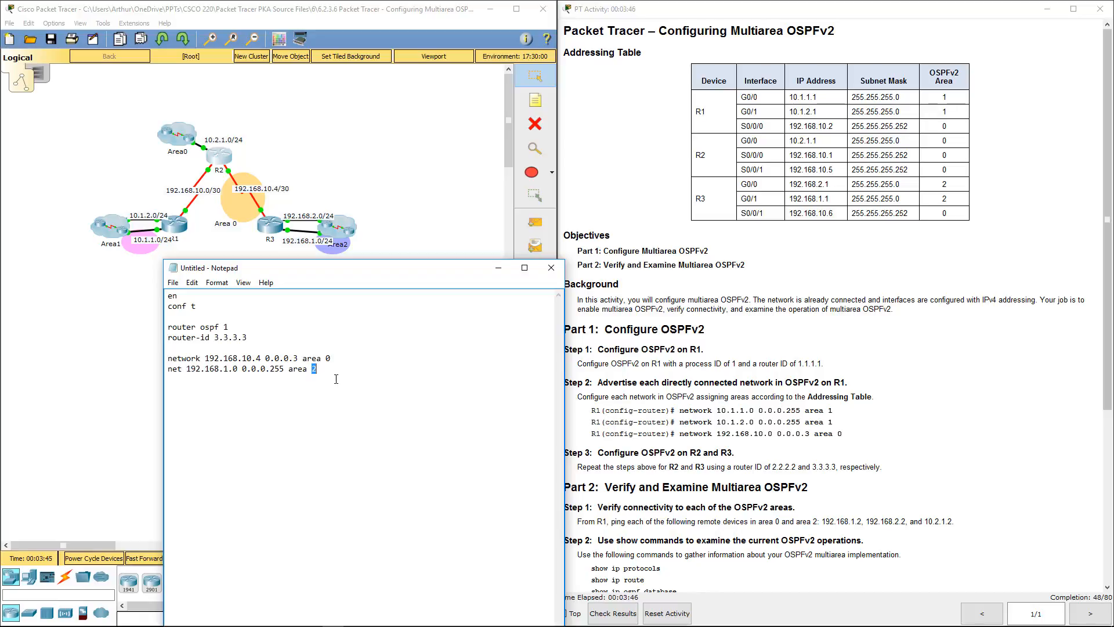
{"action": "key", "text": "enter"}
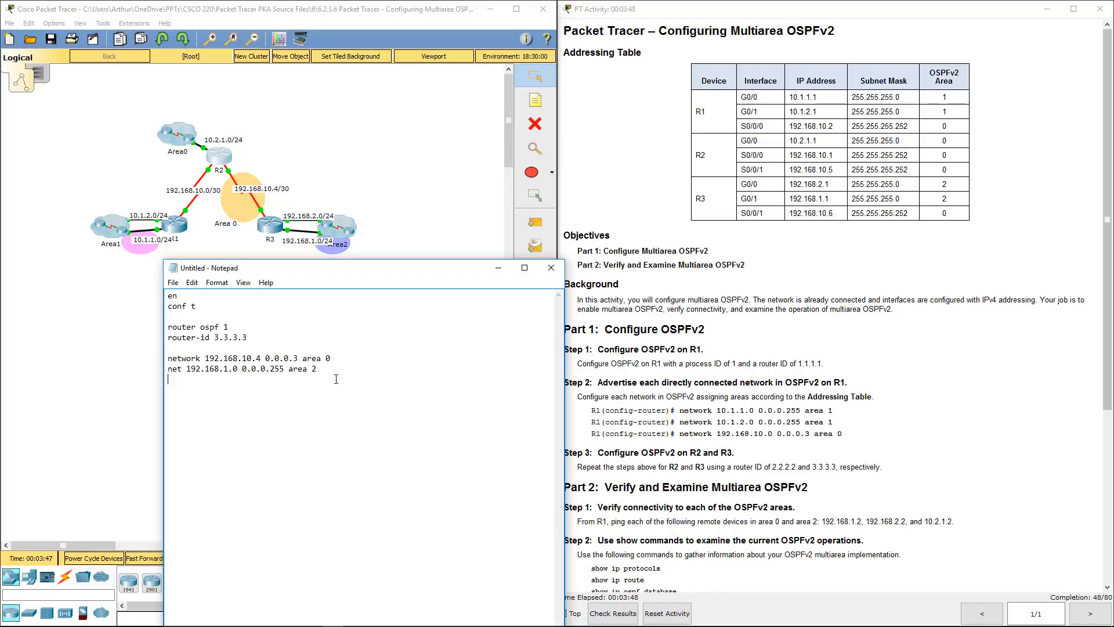
{"action": "type", "text": "net 192.168.1.0 0.0.0.255 area 2"}
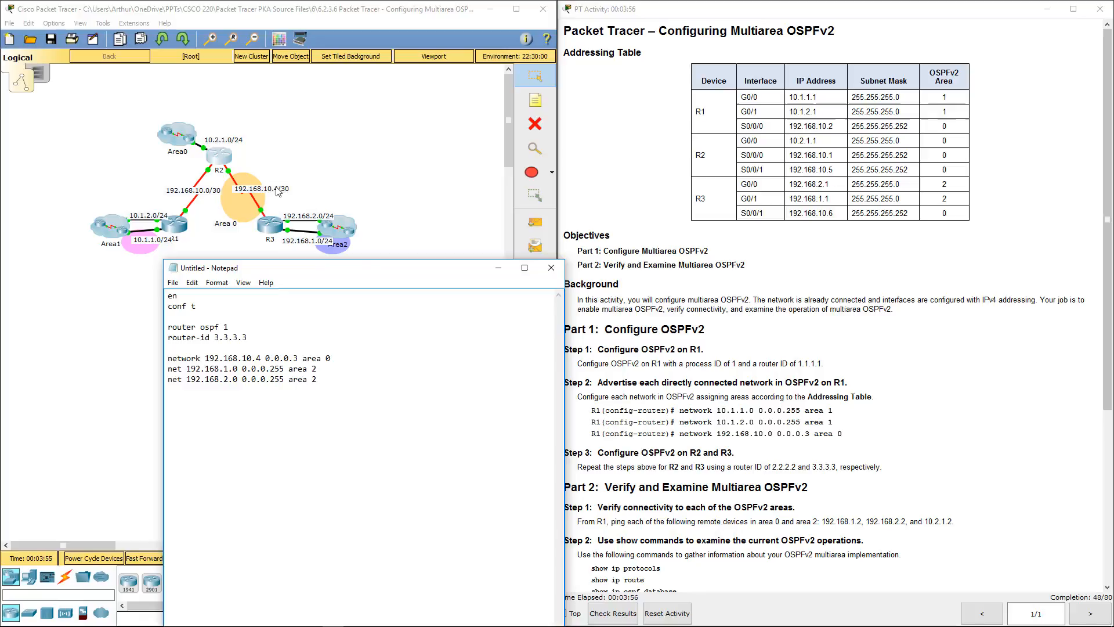
{"action": "key", "text": "ctrl+a"}
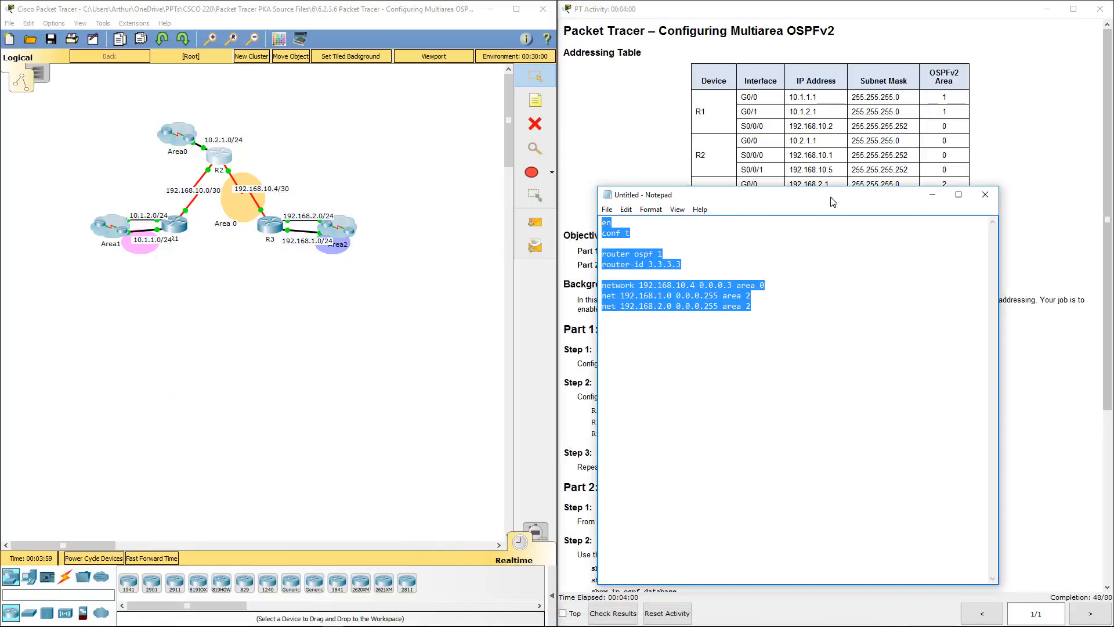
Paste the OSPF configuration into R3's console, raising completion to 77/80.
{"action": "double_click", "coordinate": [268, 224]}
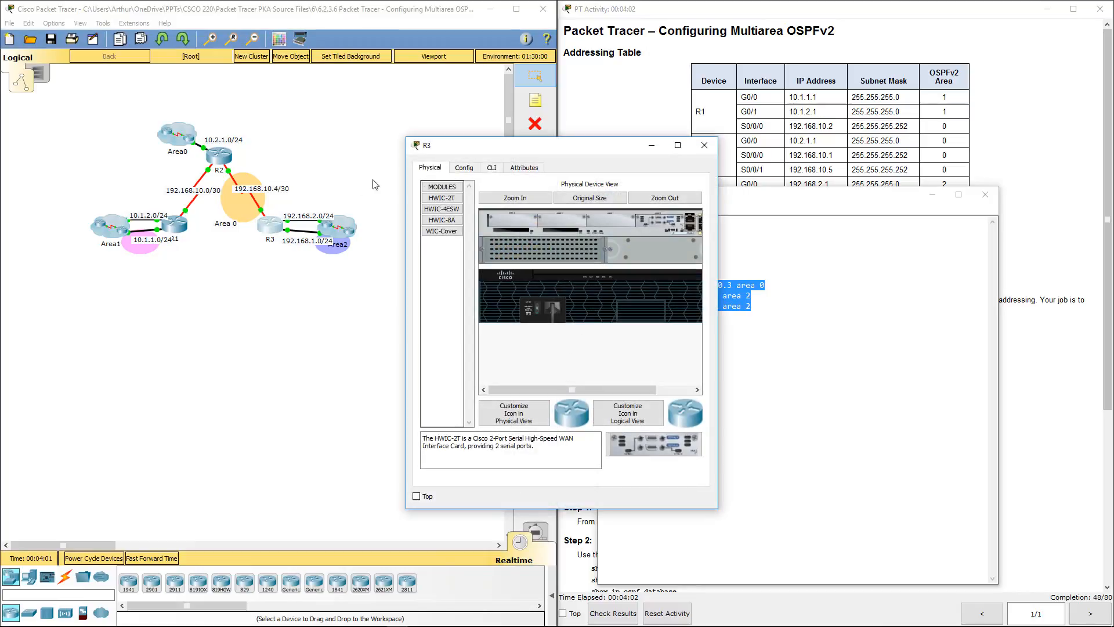
{"action": "left_click", "coordinate": [490, 167]}
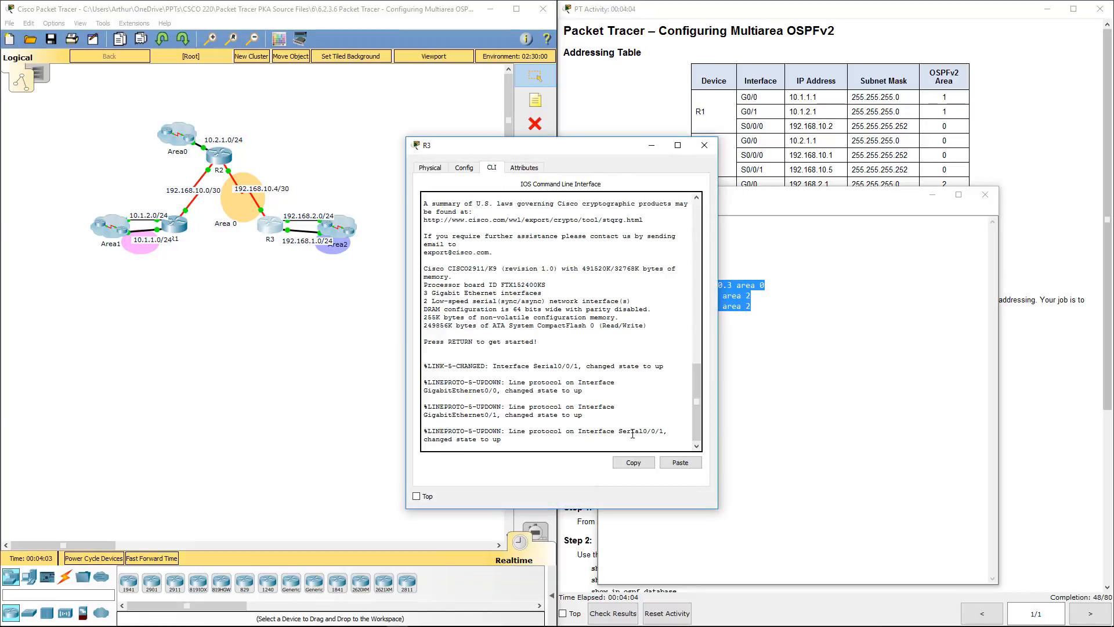
{"action": "left_click", "coordinate": [679, 463]}
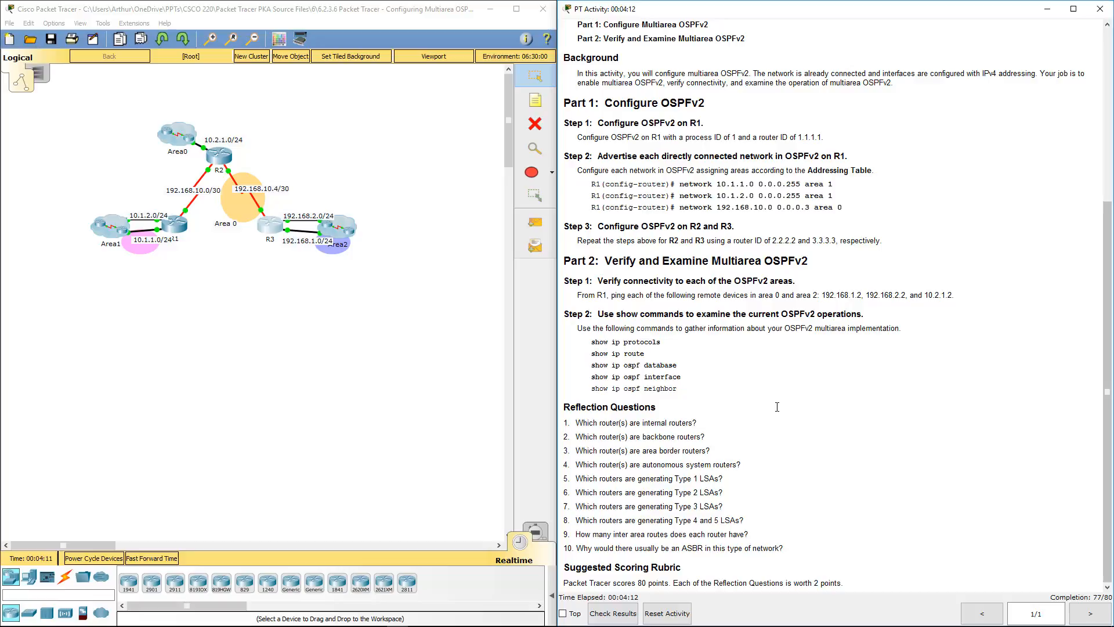
From R1, ping 192.168.1.2, 192.168.2.2 and 10.2.1.2, all succeeding at 100 percent.
{"action": "left_click_drag", "start_coordinate": [578, 295], "coordinate": [657, 295]}
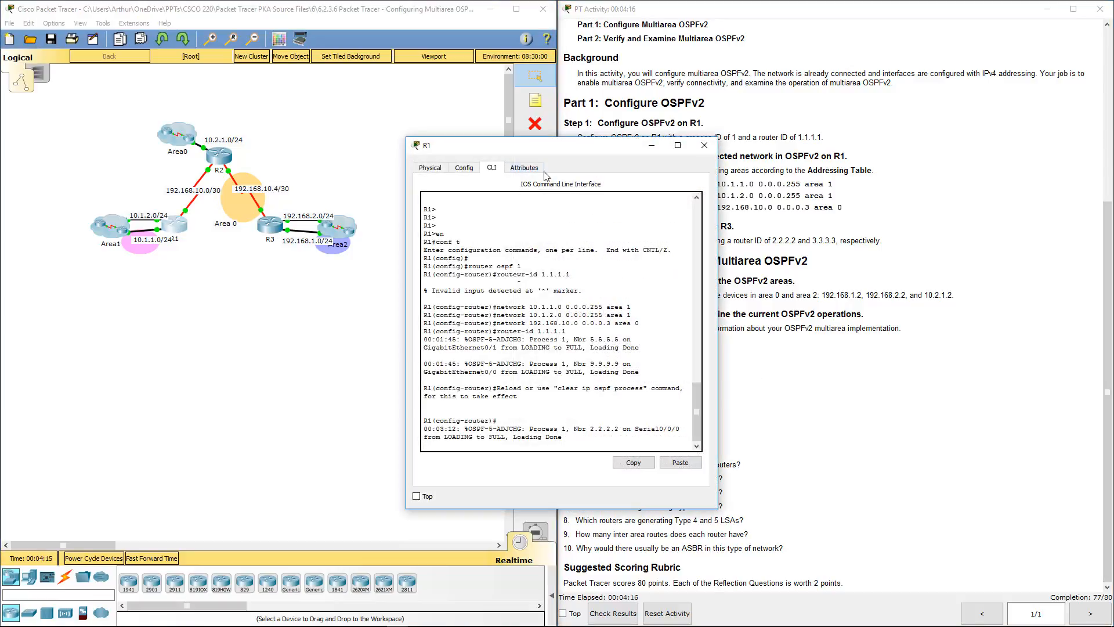
{"action": "left_click_drag", "start_coordinate": [426, 145], "coordinate": [234, 169]}
{"action": "type", "text": "end"}
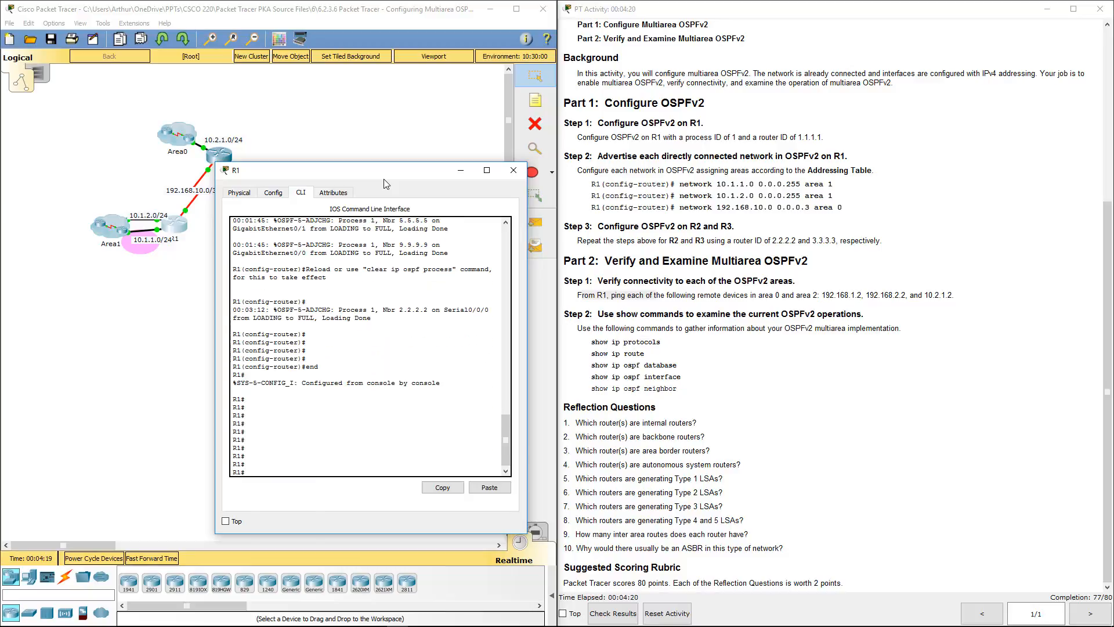
{"action": "type", "text": "ping"}
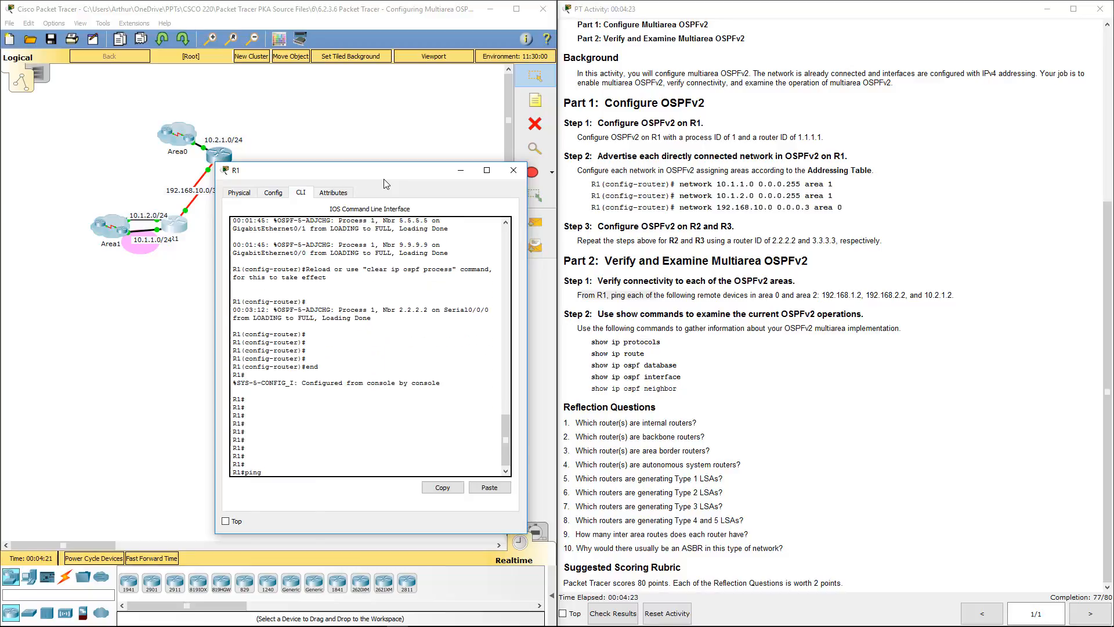
{"action": "type", "text": "192.168.1.2"}
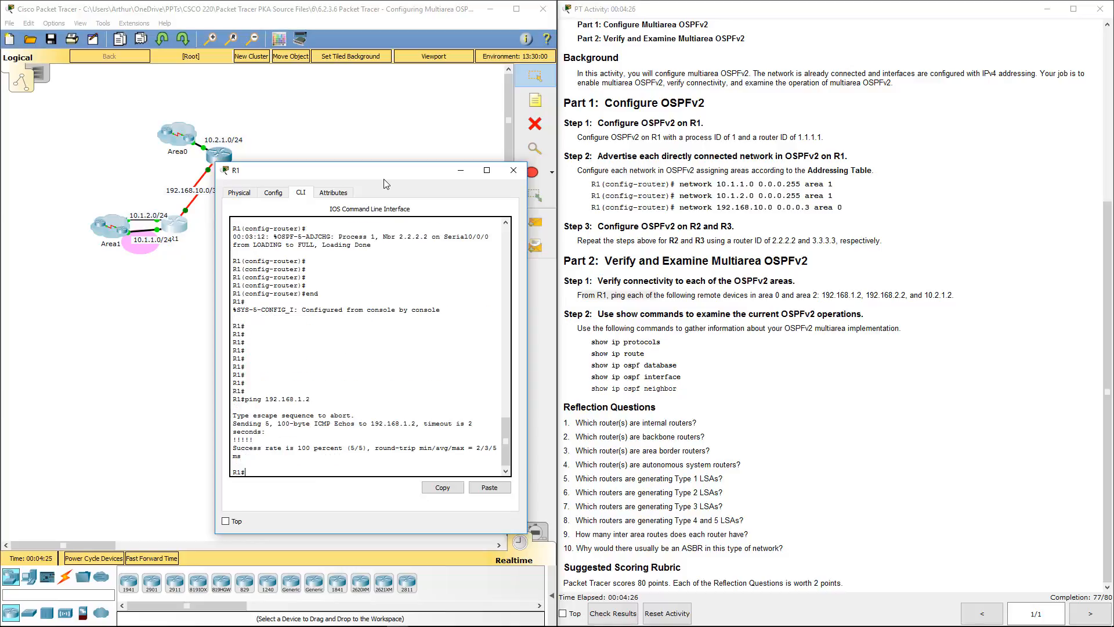
{"action": "type", "text": "p"}
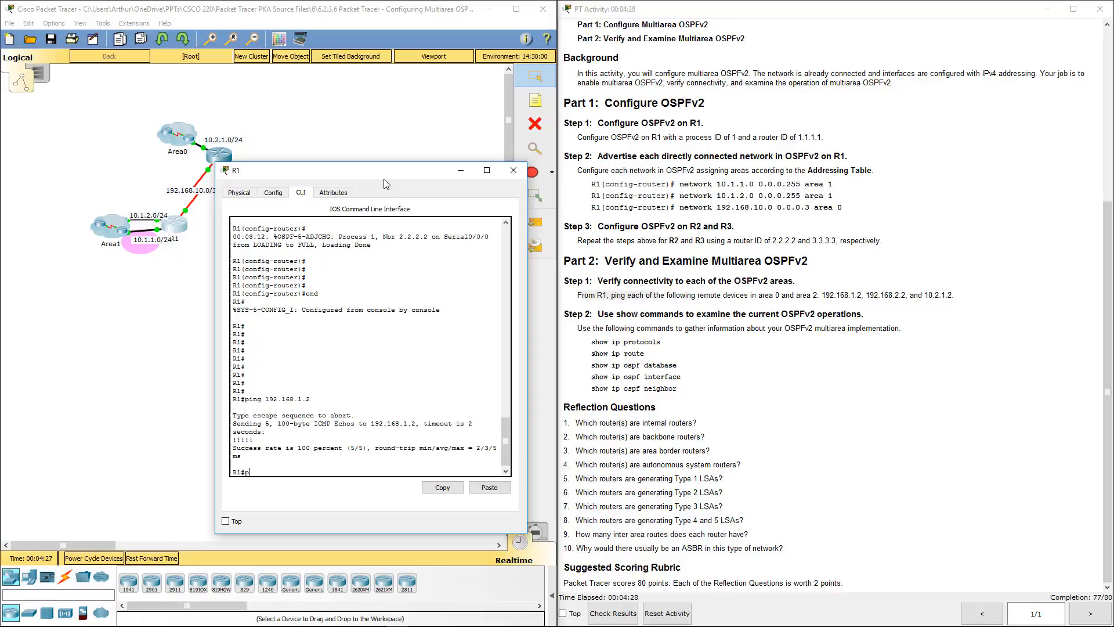
{"action": "type", "text": "ing"}
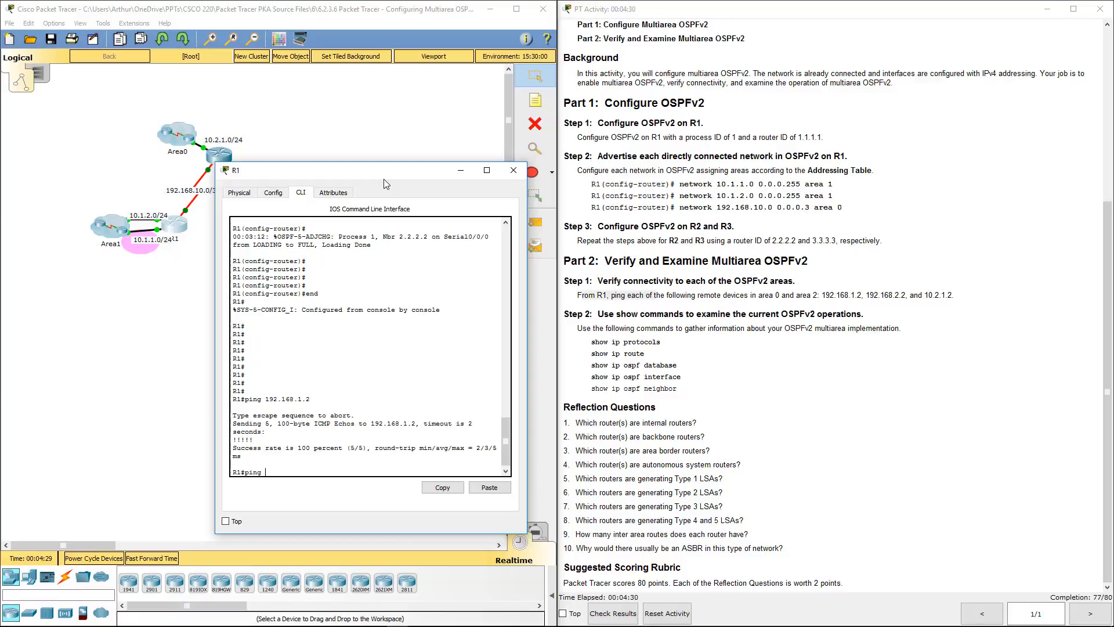
{"action": "type", "text": "192.168.2.2"}
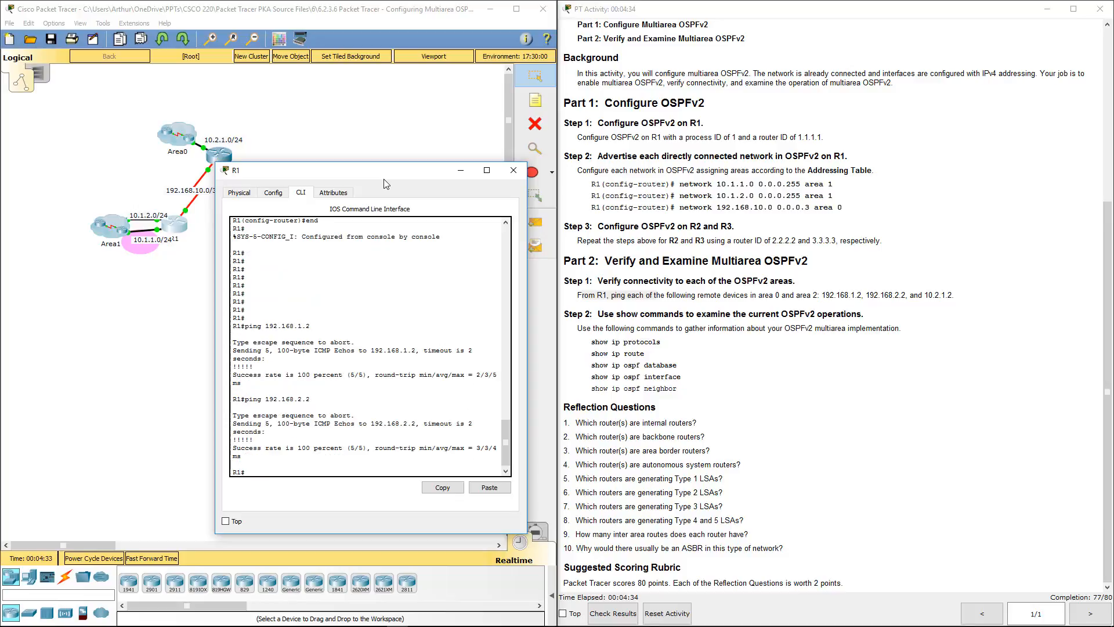
{"action": "type", "text": "ping"}
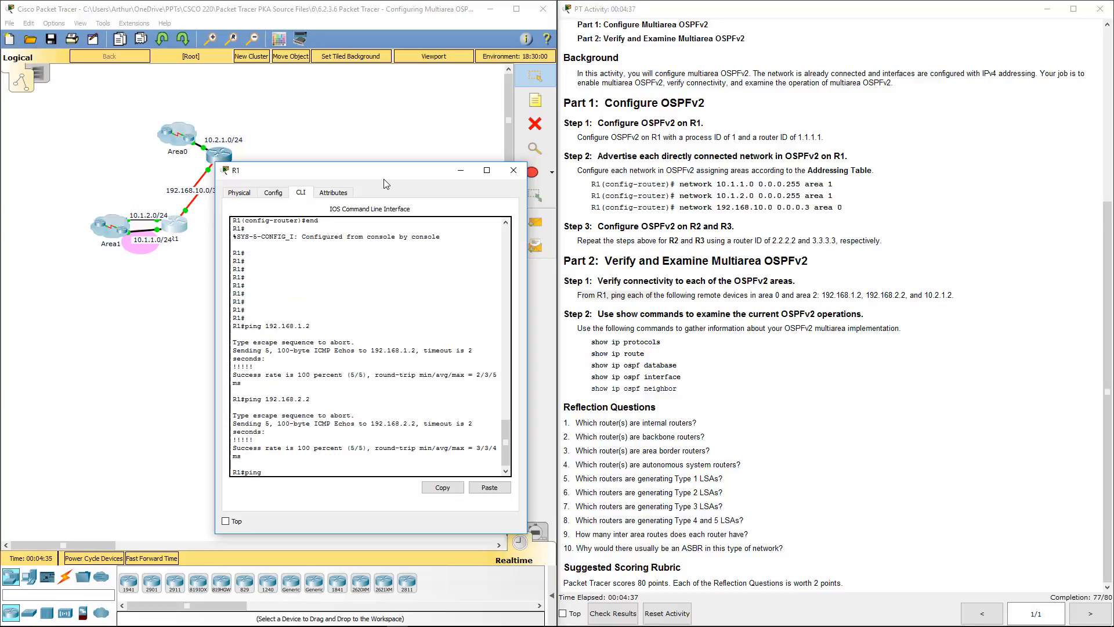
{"action": "type", "text": "10.2.1.2"}
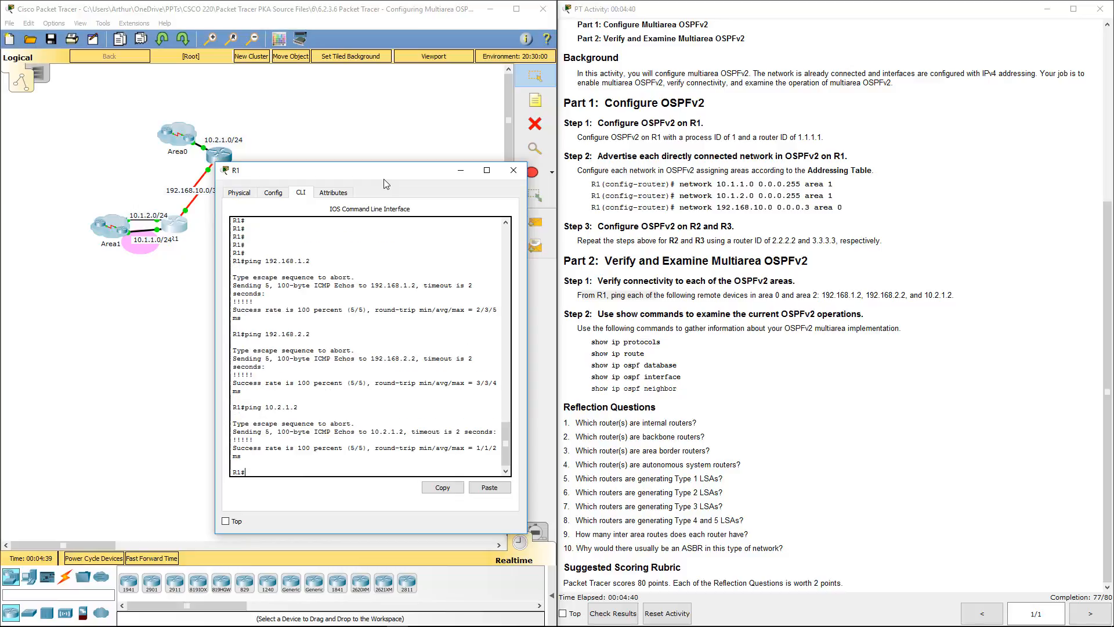
Return to R1's command line and highlight the reflection question about internal routers.
{"action": "left_click", "coordinate": [511, 169]}
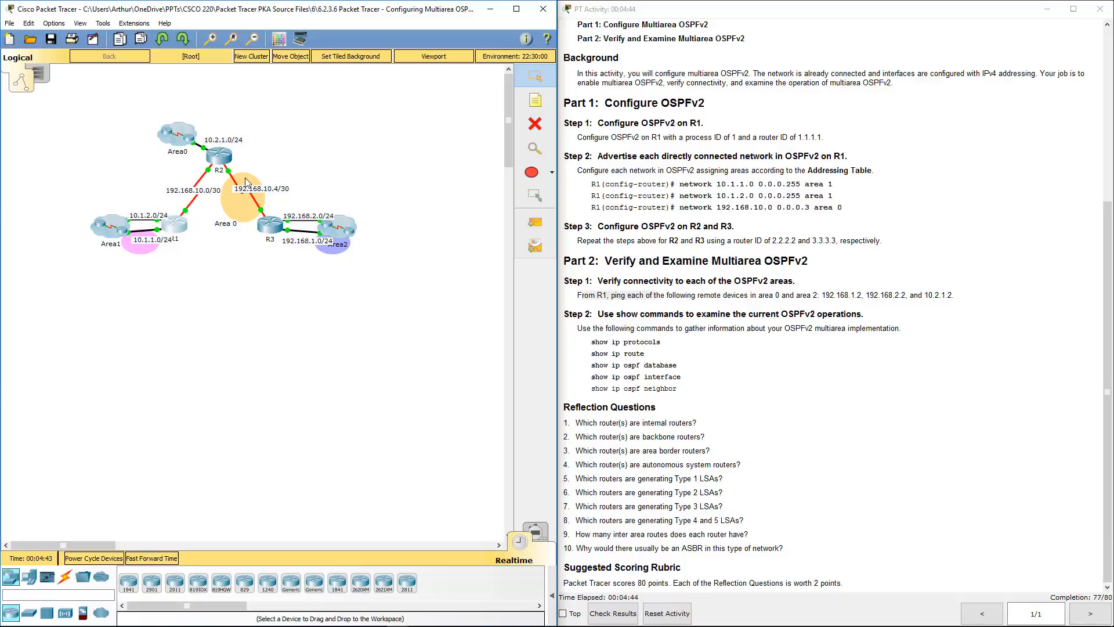
{"action": "mouse_move", "coordinate": [197, 162]}
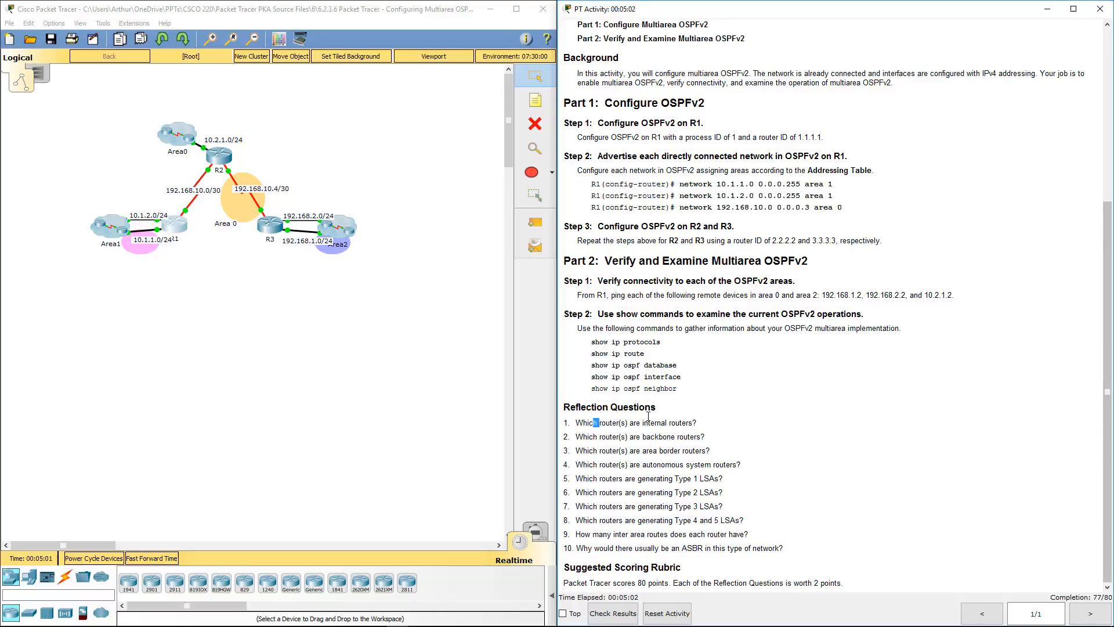
{"action": "left_click_drag", "start_coordinate": [595, 422], "coordinate": [784, 548]}
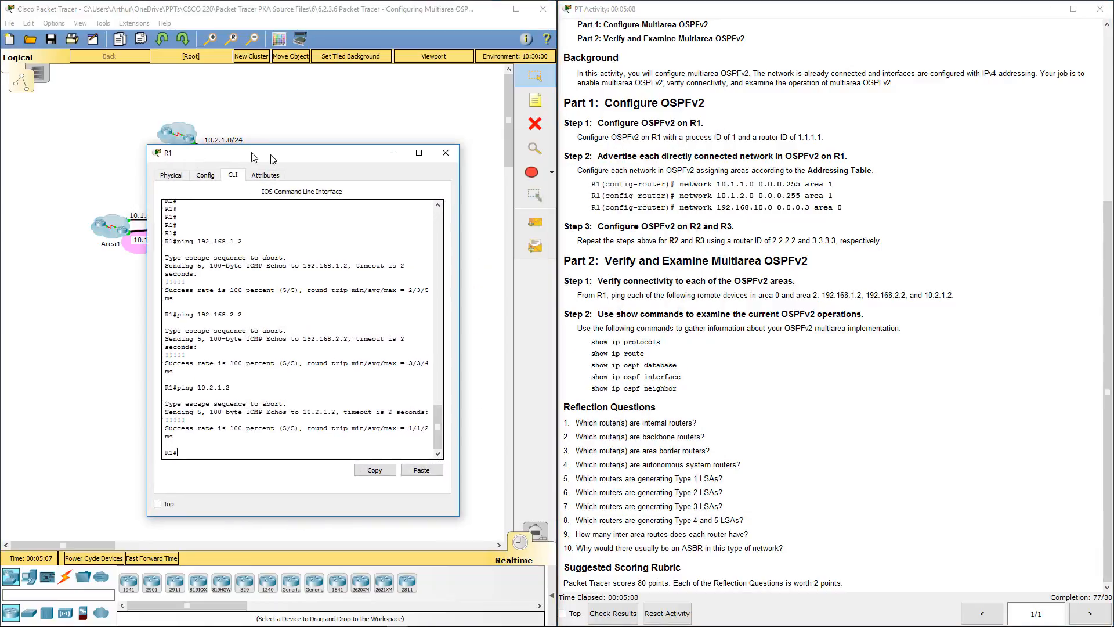
Run show ip protocols on R1, highlight its three advertised OSPF networks, and bring up R2's command line.
{"action": "type", "text": "show ip protocols"}
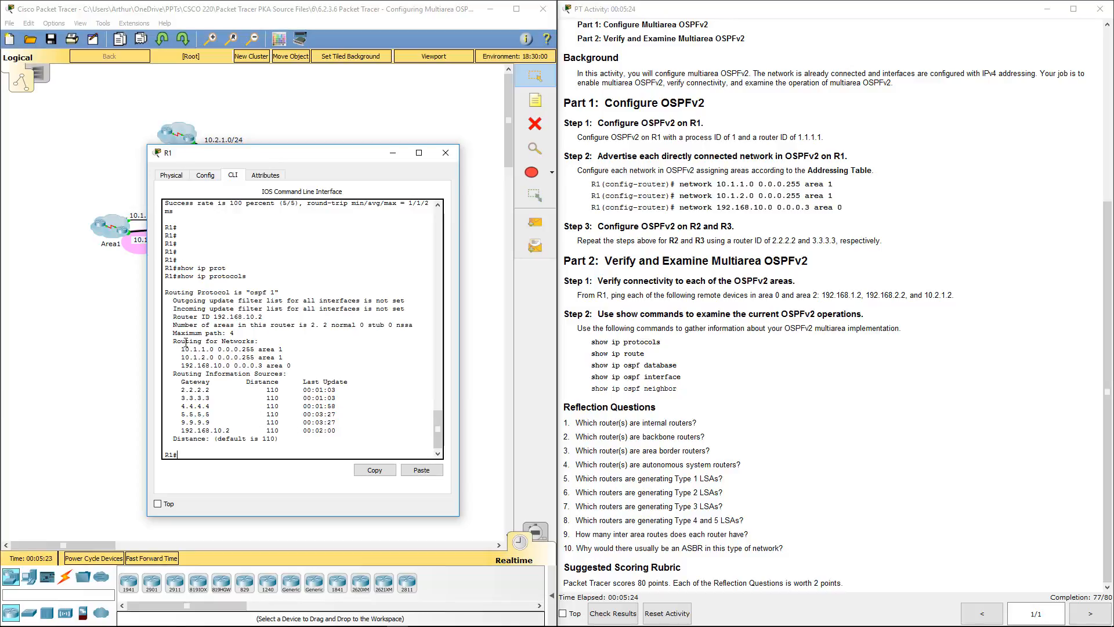
{"action": "left_click_drag", "start_coordinate": [182, 348], "coordinate": [291, 366]}
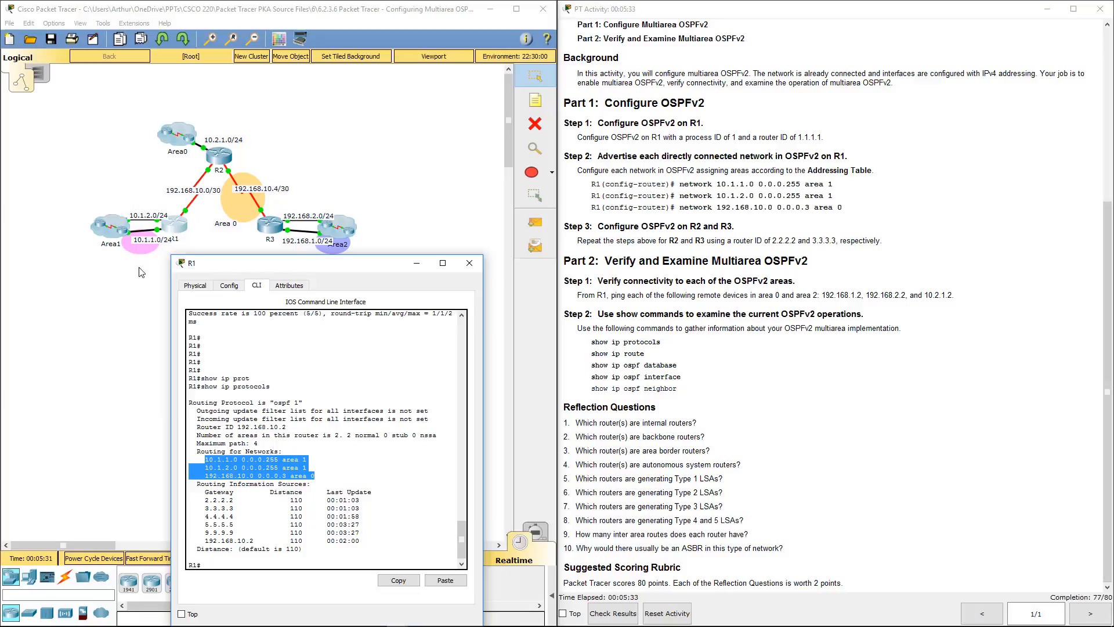
{"action": "left_click", "coordinate": [467, 263]}
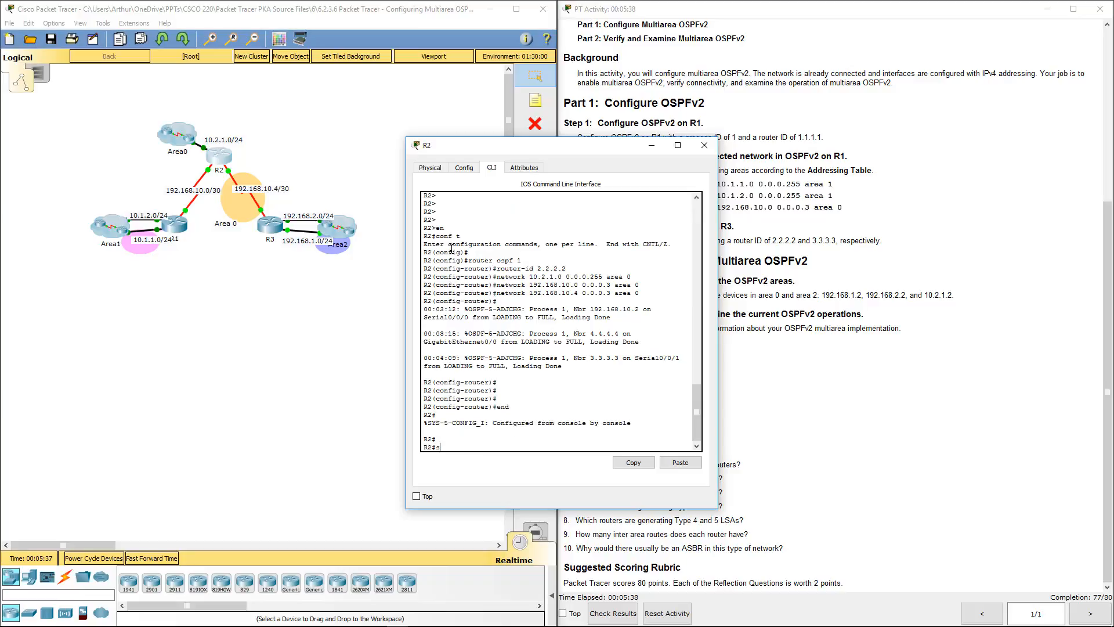
Run show ip protocols on R2 listing its area 0 networks, visit R3's console, and return to R1.
{"action": "type", "text": "show ip protocols"}
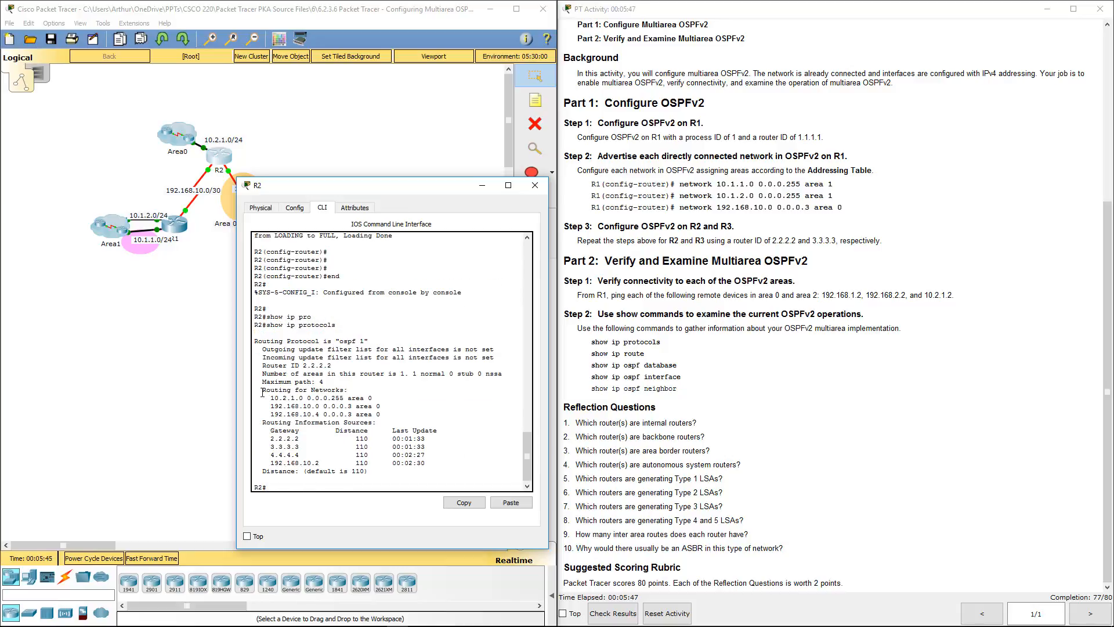
{"action": "left_click_drag", "start_coordinate": [264, 397], "coordinate": [376, 413]}
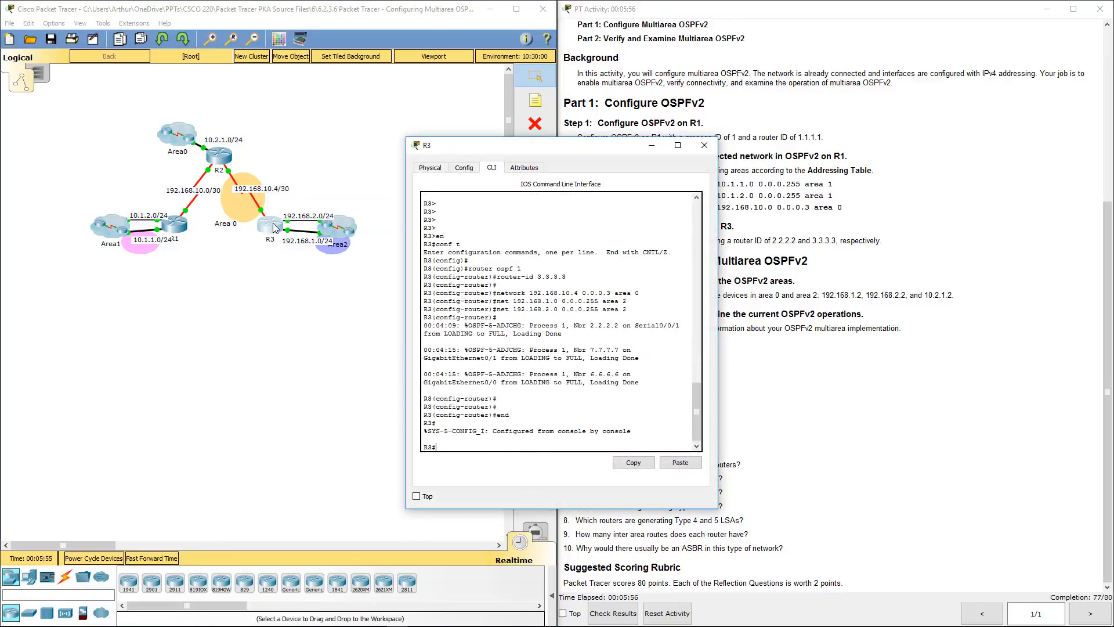
{"action": "type", "text": "show ip protocols"}
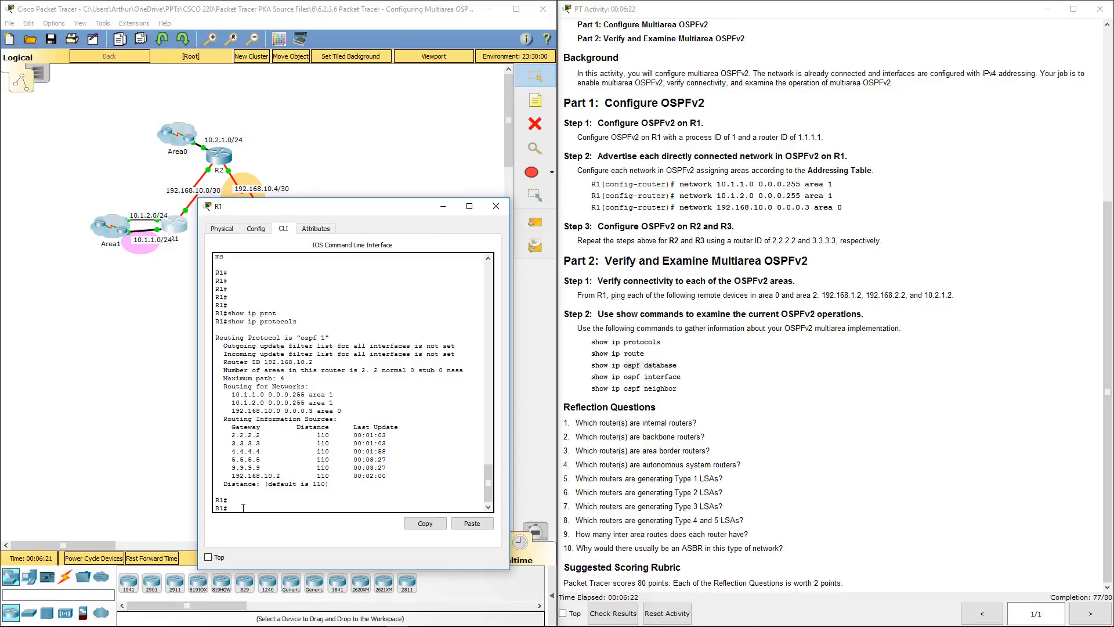
Run show ip ospf database on R1 showing area 0 and area 1 link states, then switch to R2.
{"action": "type", "text": "ospf"}
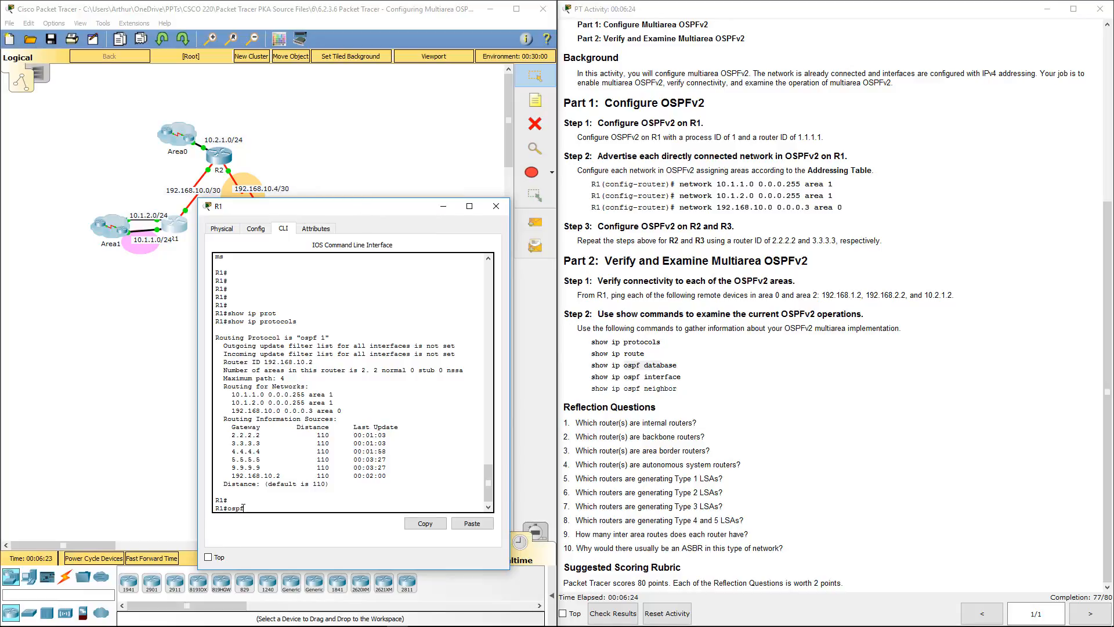
{"action": "type", "text": "sho"}
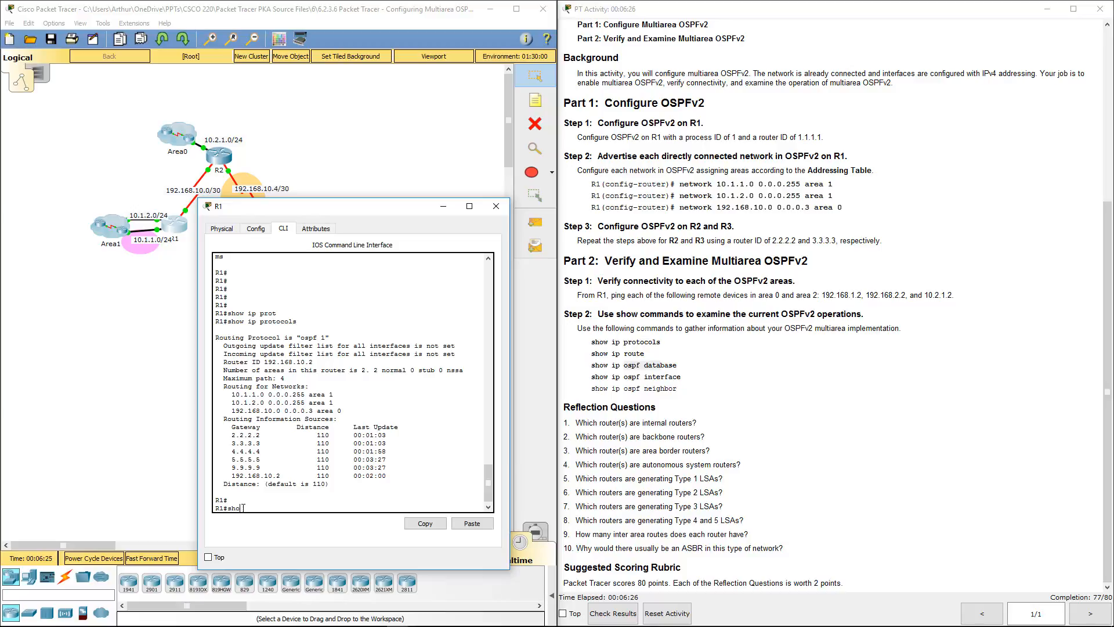
{"action": "type", "text": "show ip ospf"}
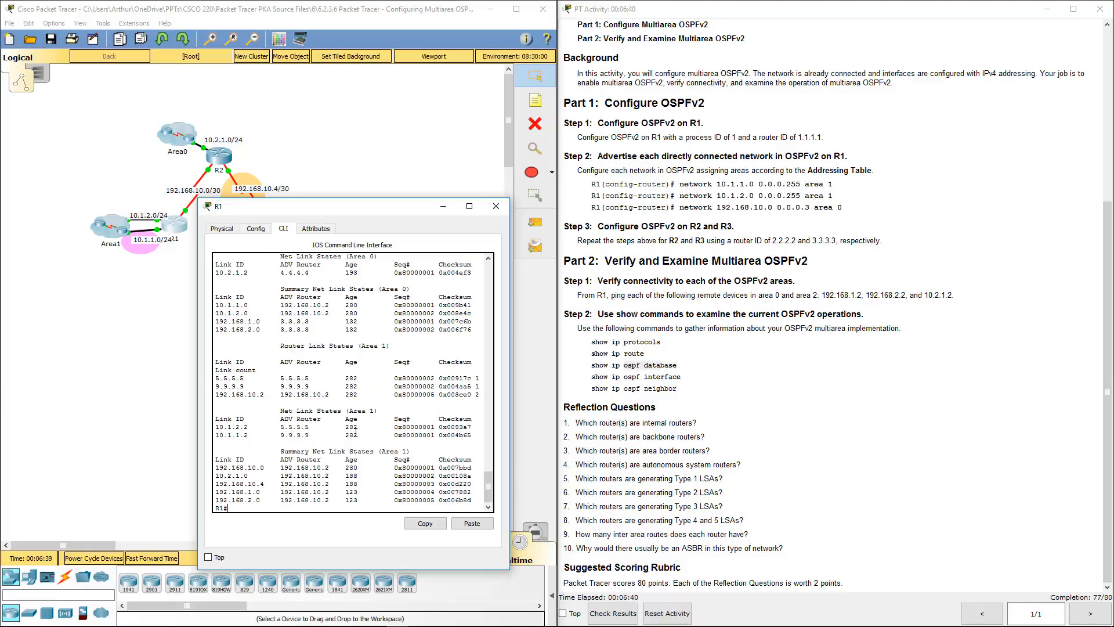
{"action": "type", "text": "show ip ospf database"}
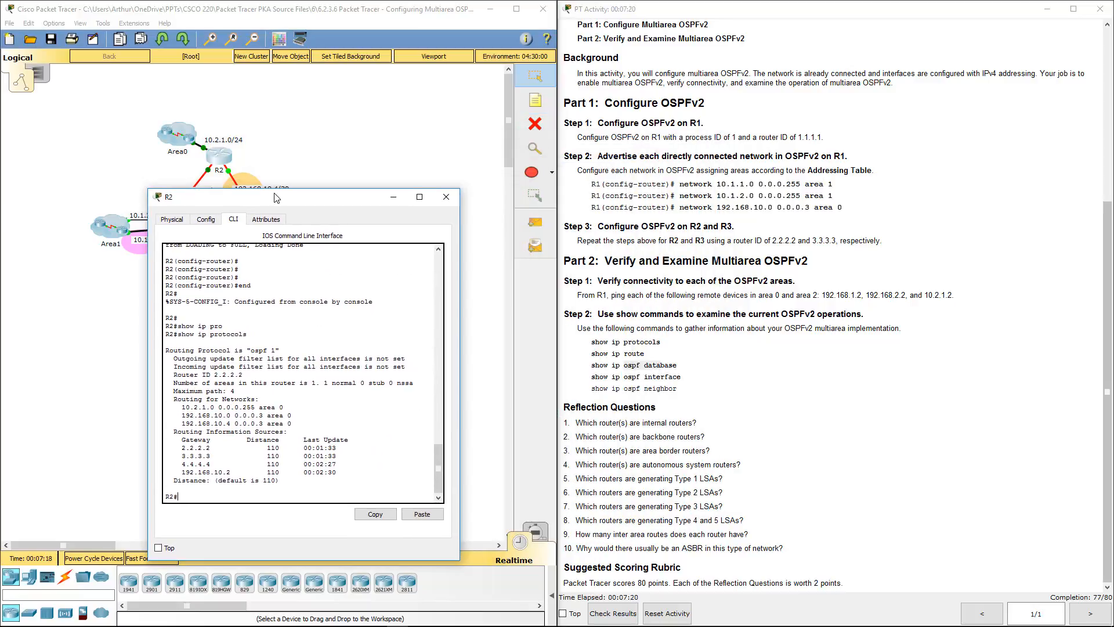
Run show ip ospf database and show ip ospf interface on R2, paging through, then close its console.
{"action": "type", "text": "show ip ospf database"}
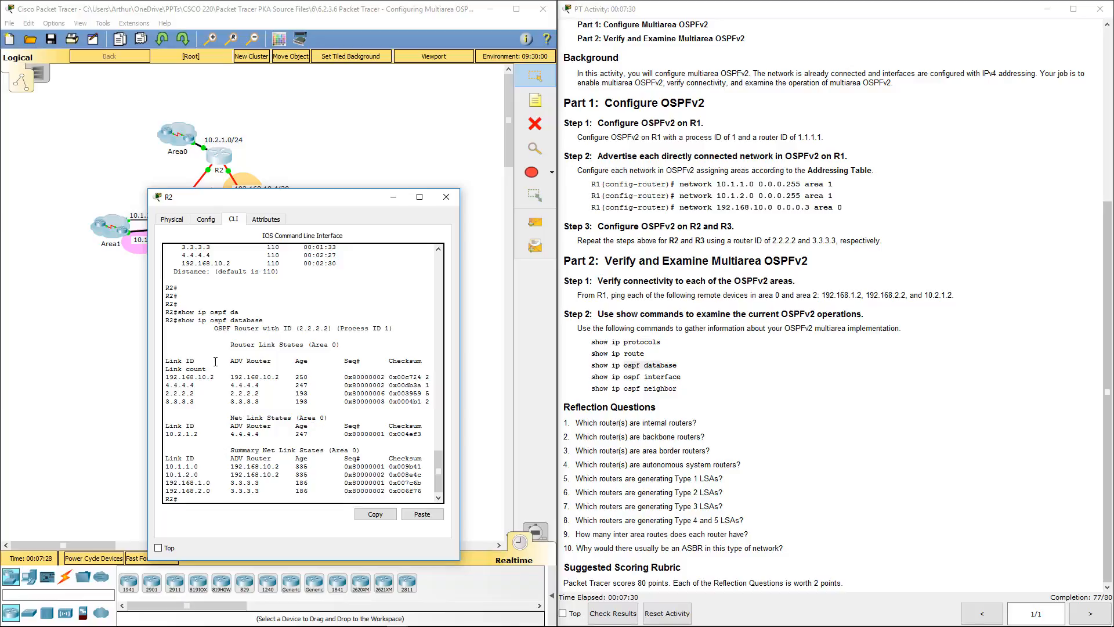
{"action": "double_click", "coordinate": [236, 359]}
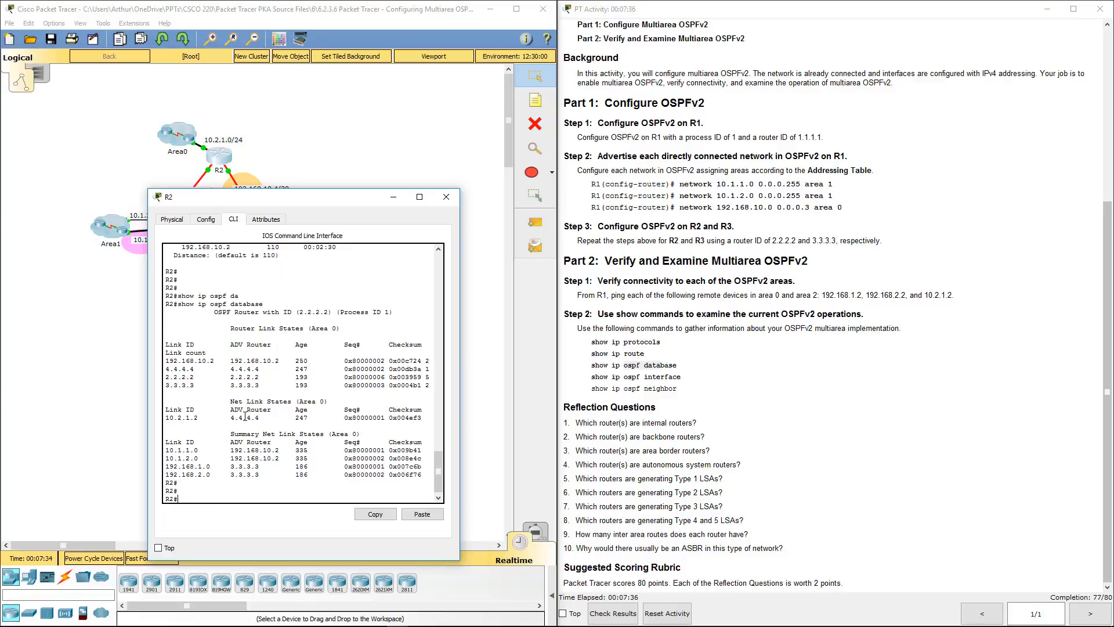
{"action": "type", "text": "show i"}
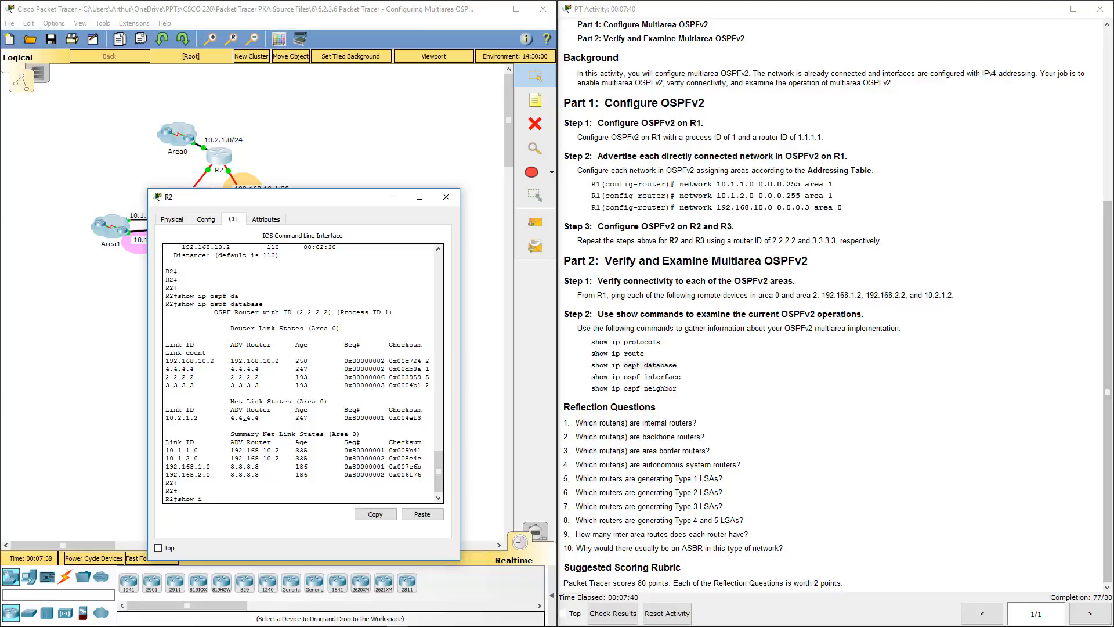
{"action": "type", "text": "show ip ospf"}
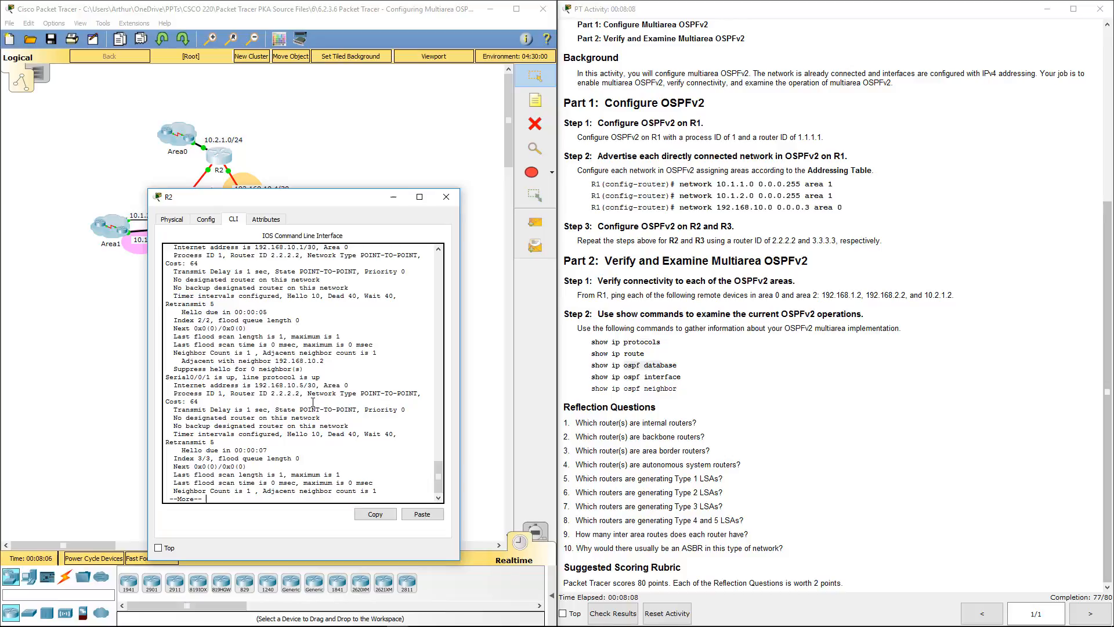
{"action": "key", "text": "space"}
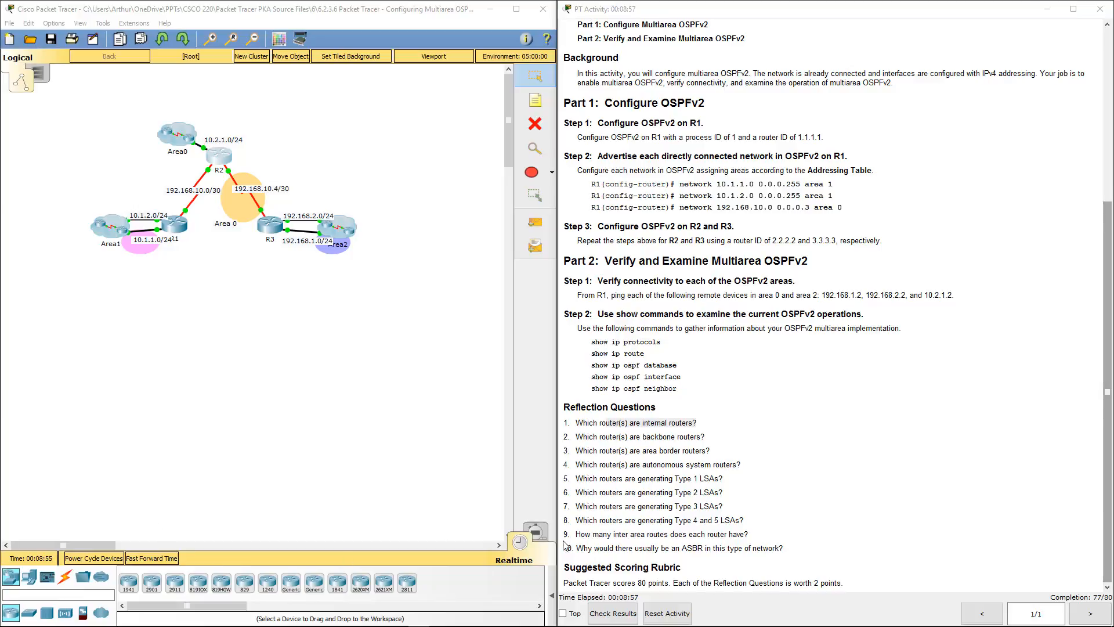
Reopen R1's CLI to view its OSPF database with area 0 and area 1 link states.
{"action": "double_click", "coordinate": [587, 478]}
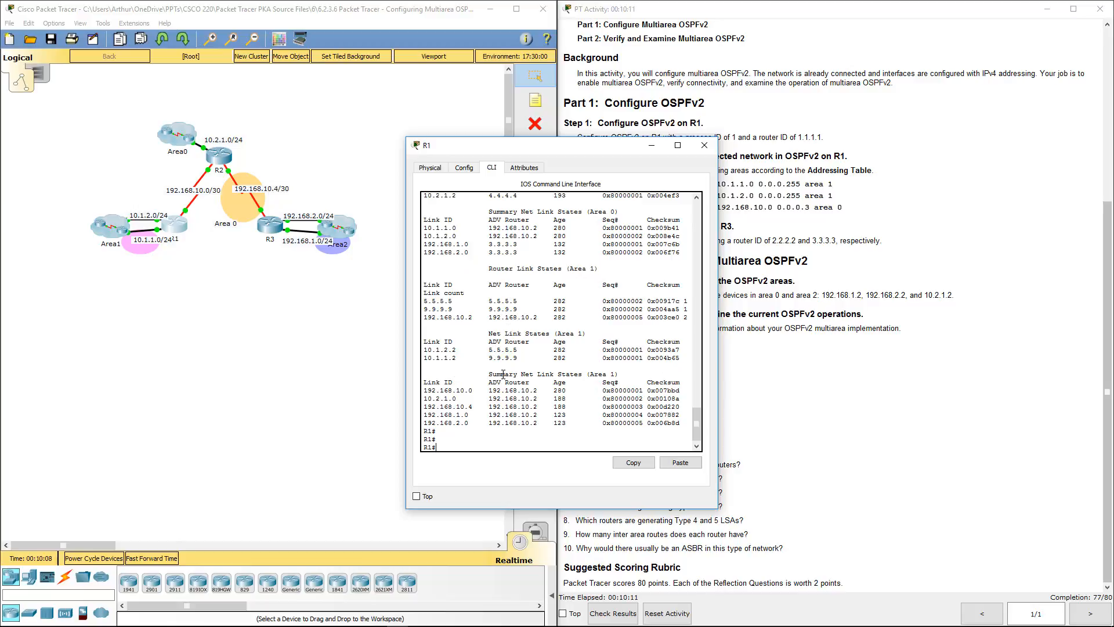
Run show ip route on R1 for inter-area OSPF routes, close its console, and highlight question 7 on Type 3 LSAs.
{"action": "type", "text": "show"}
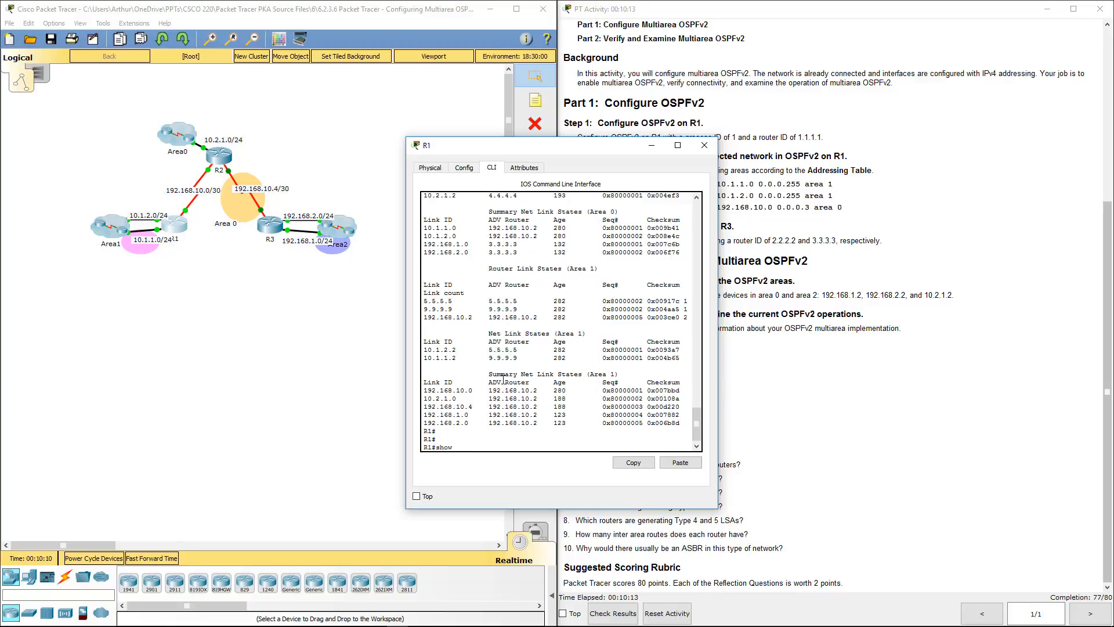
{"action": "type", "text": "ip"}
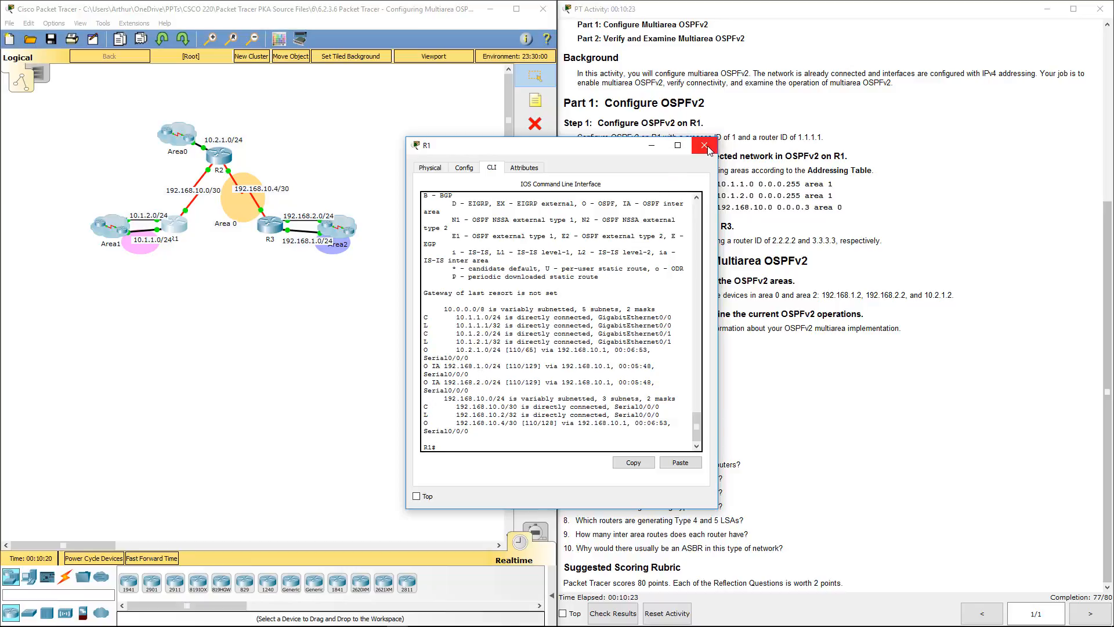
{"action": "left_click", "coordinate": [704, 146]}
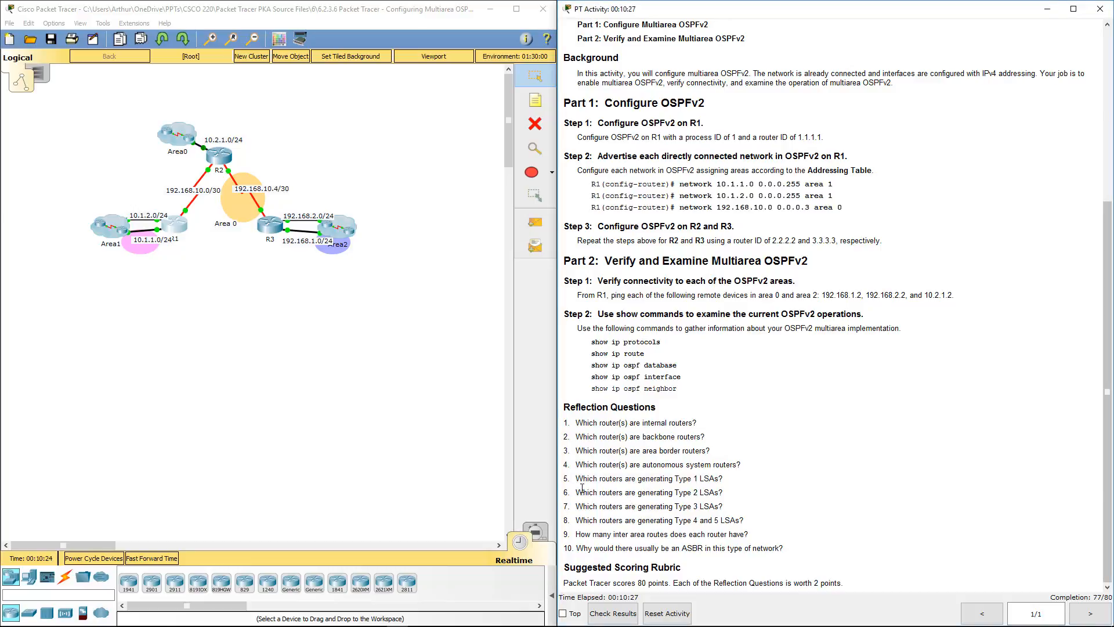
{"action": "left_click_drag", "start_coordinate": [605, 506], "coordinate": [723, 506]}
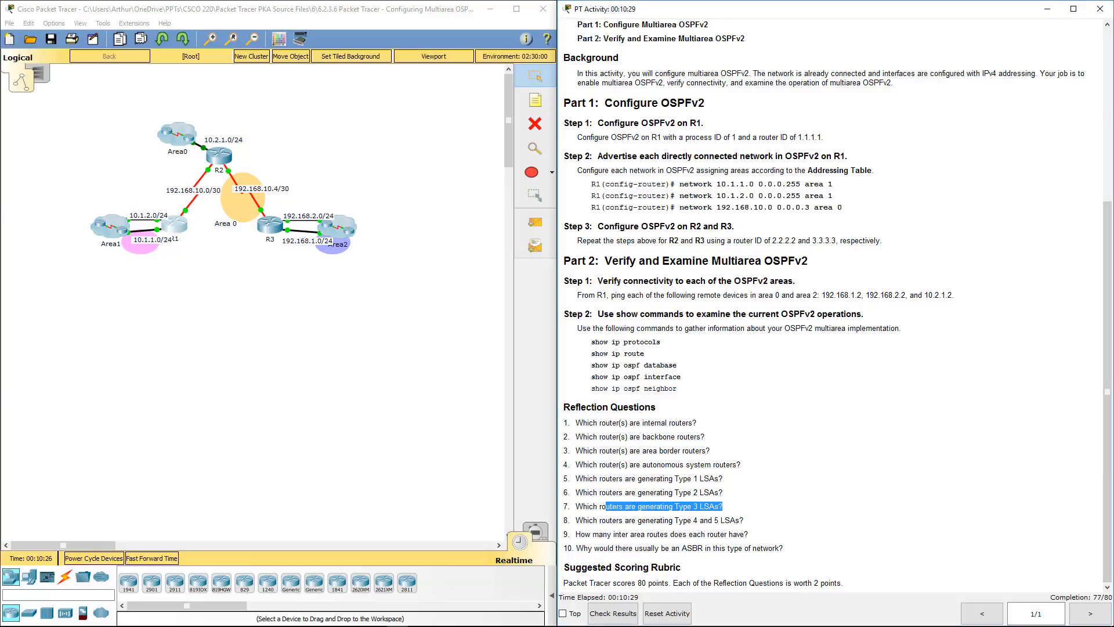